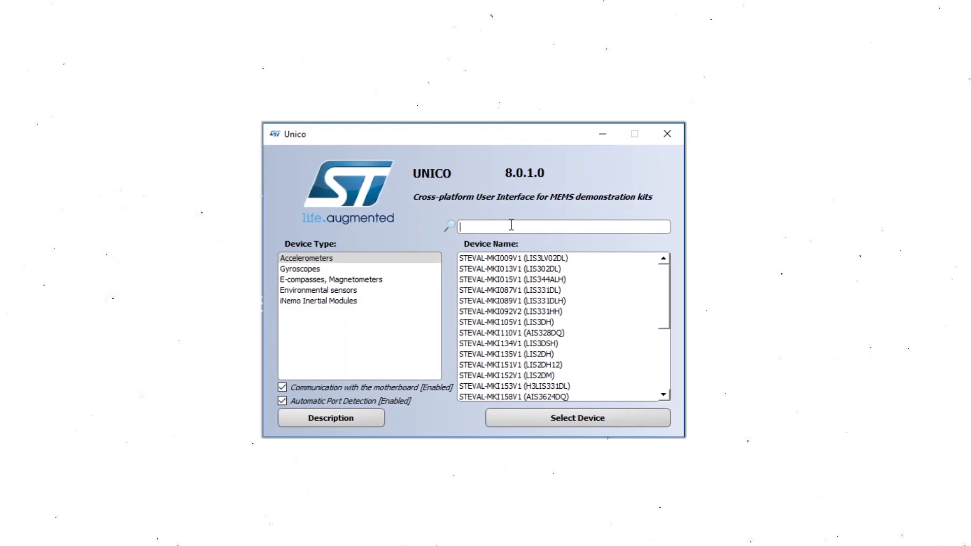
Step: Search 'dsox' and open the STEVAL-MKI197V1 (LSM6DSOX) demonstration kit
{"action": "type", "text": "dsox"}
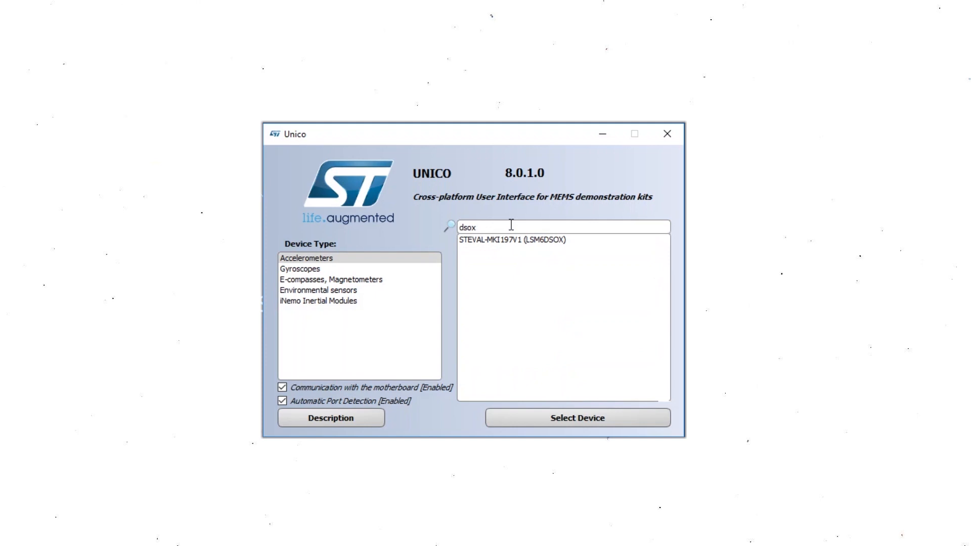
{"action": "left_click", "coordinate": [576, 418]}
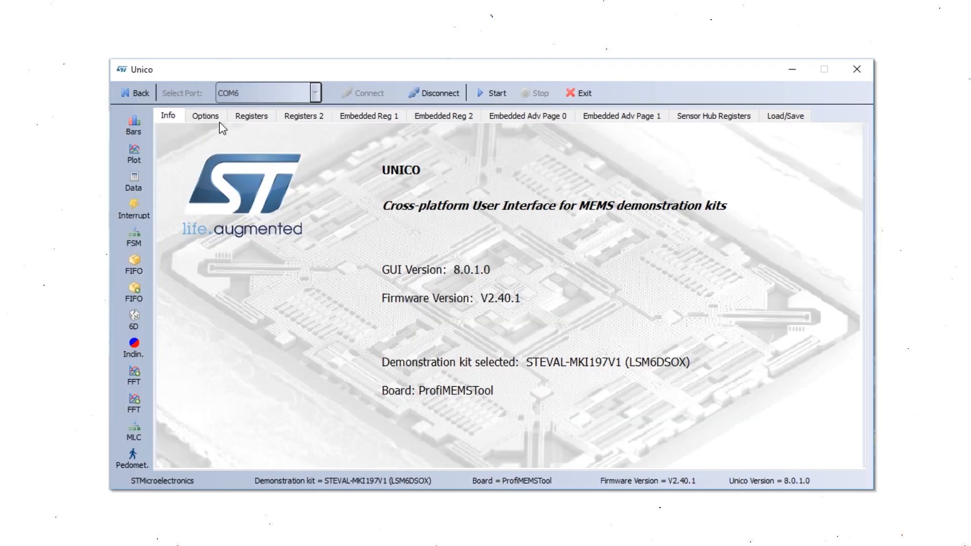
Step: Set the accelerometer to 4 g and 26 Hz, then start streaming data
{"action": "left_click", "coordinate": [205, 116]}
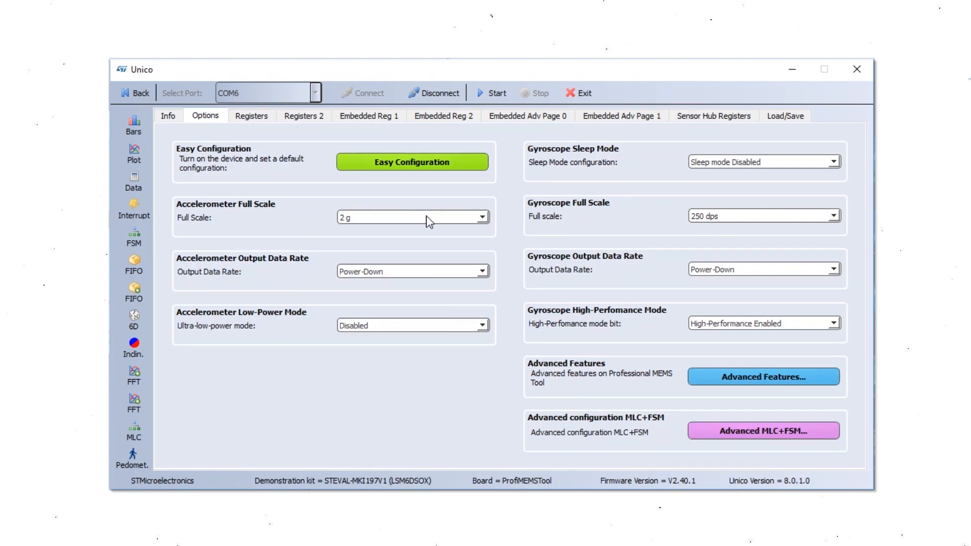
{"action": "mouse_move", "coordinate": [430, 248]}
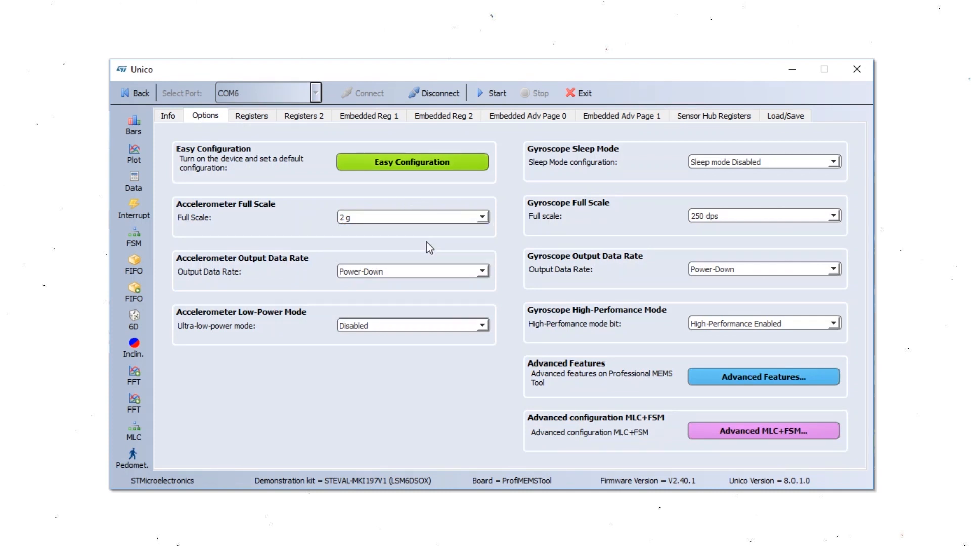
{"action": "left_click", "coordinate": [483, 271]}
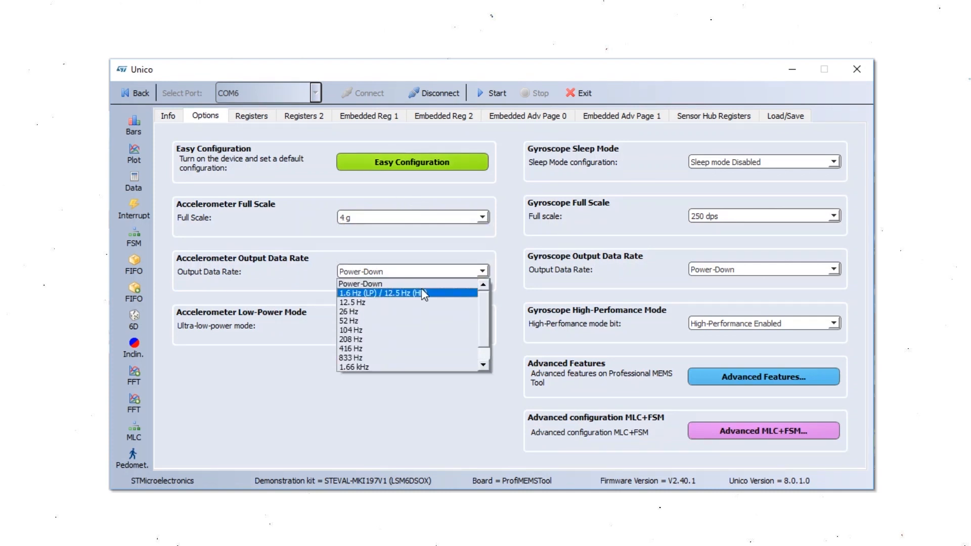
{"action": "left_click", "coordinate": [350, 311]}
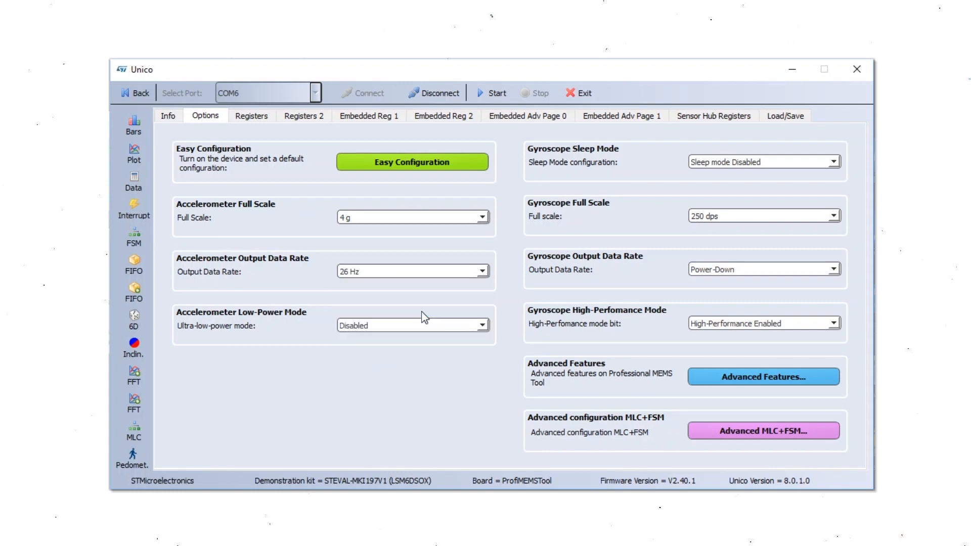
{"action": "left_click", "coordinate": [496, 93]}
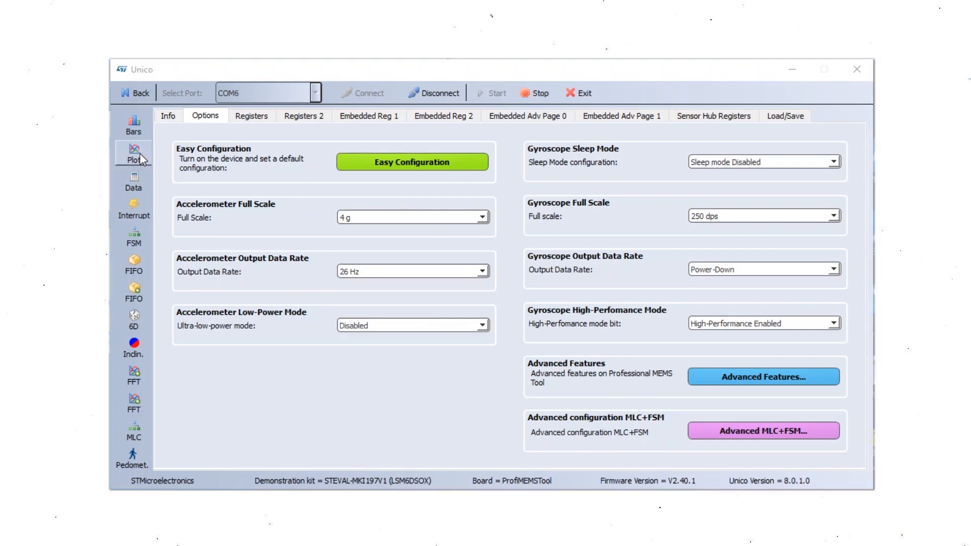
{"action": "left_click", "coordinate": [133, 152]}
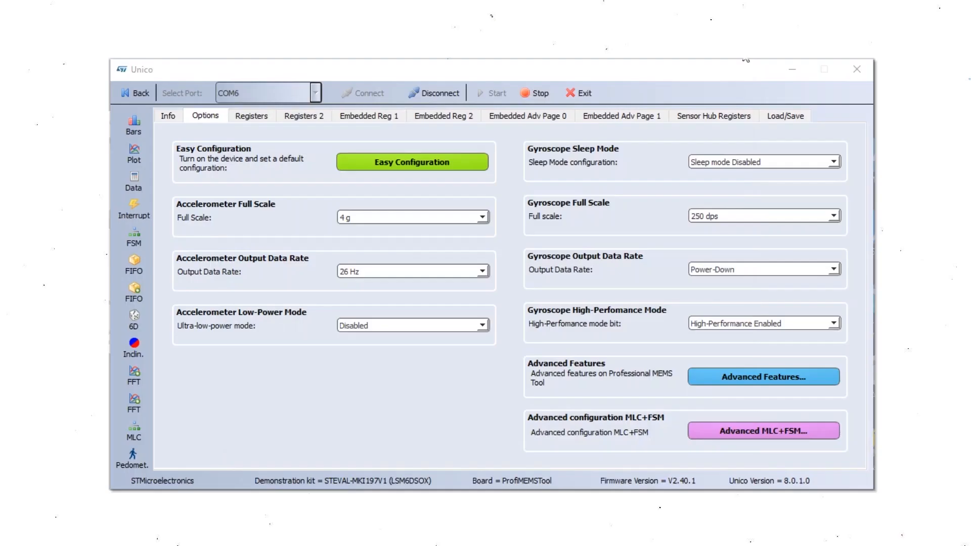
Step: On the data logging page, uncheck accelerometer and gyroscope LSB values
{"action": "left_click", "coordinate": [785, 115]}
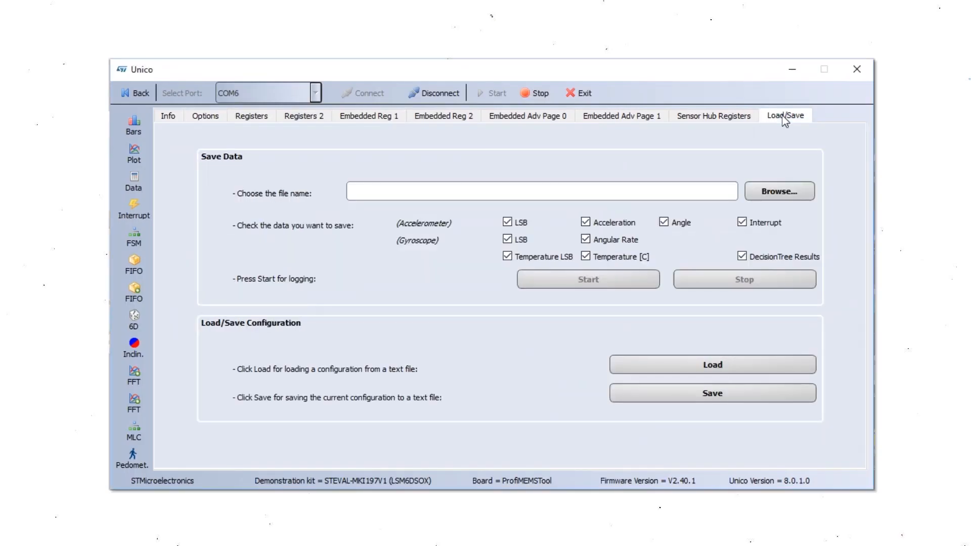
{"action": "mouse_move", "coordinate": [585, 205]}
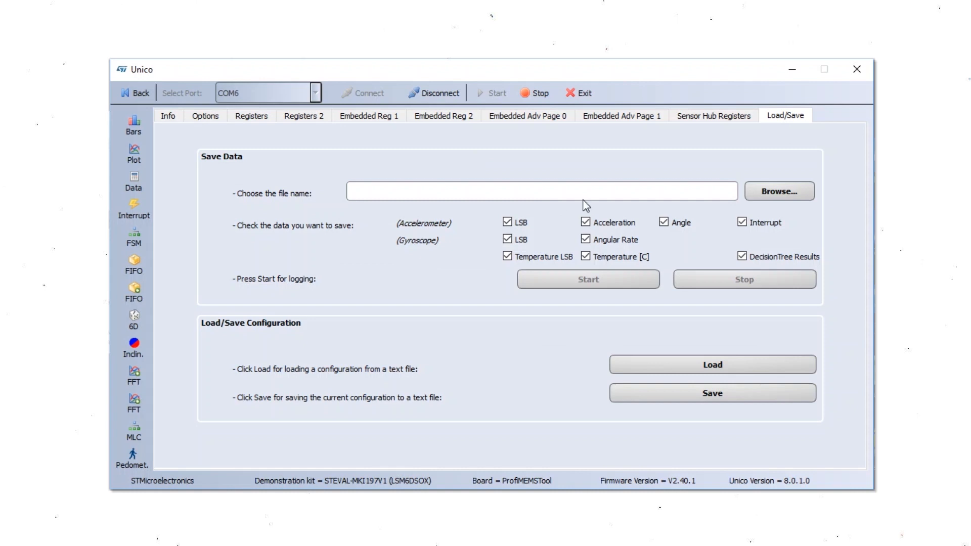
{"action": "mouse_move", "coordinate": [743, 178]}
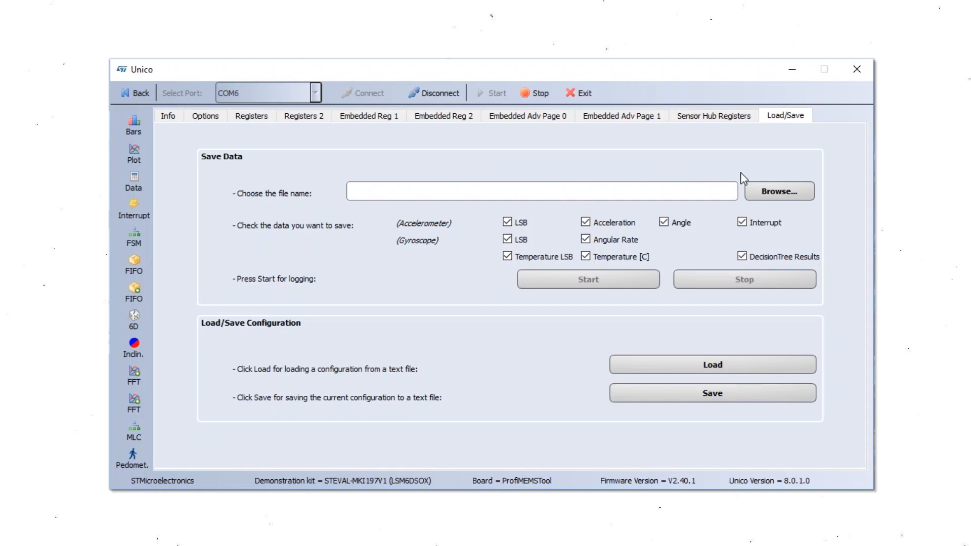
{"action": "left_click", "coordinate": [508, 221]}
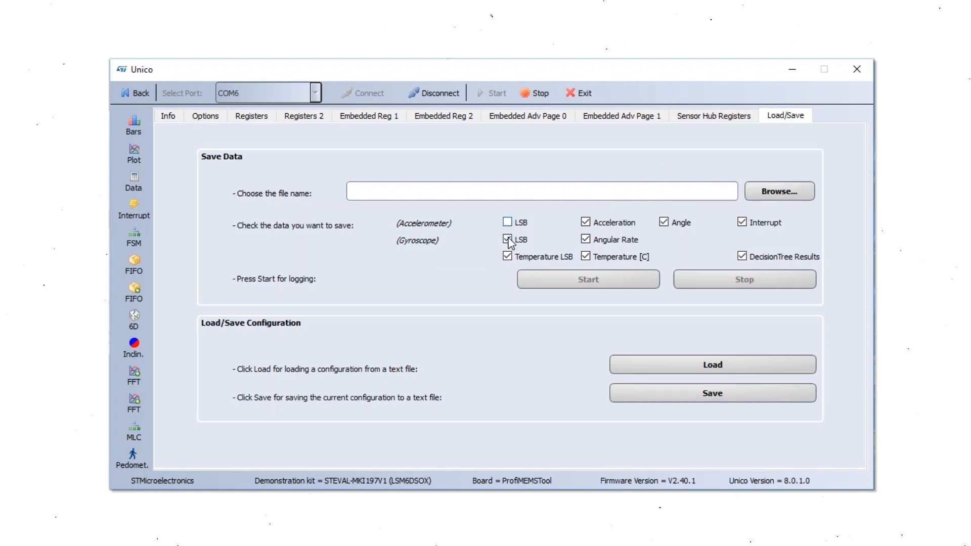
{"action": "left_click", "coordinate": [507, 239]}
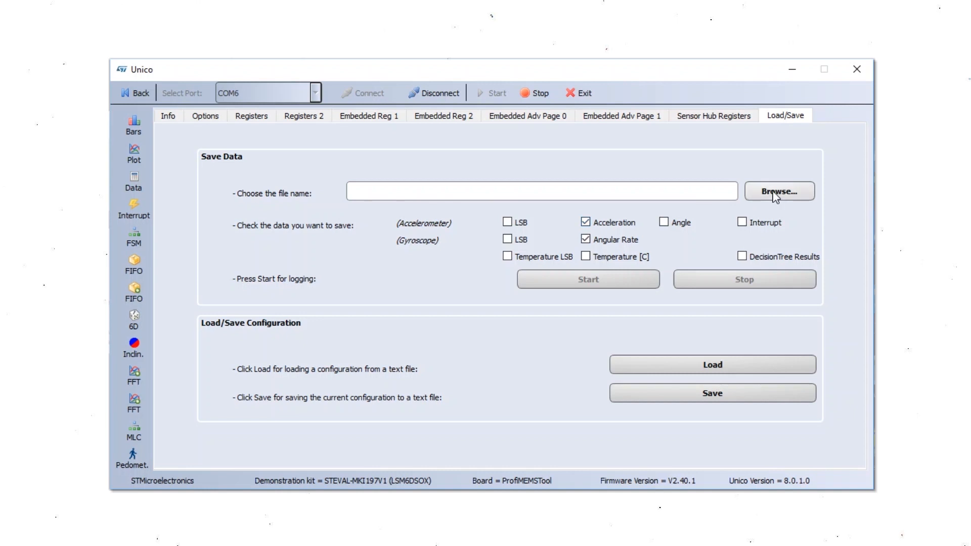
Step: Record the resting board's data to static.txt in the glance_example folder
{"action": "left_click", "coordinate": [778, 191]}
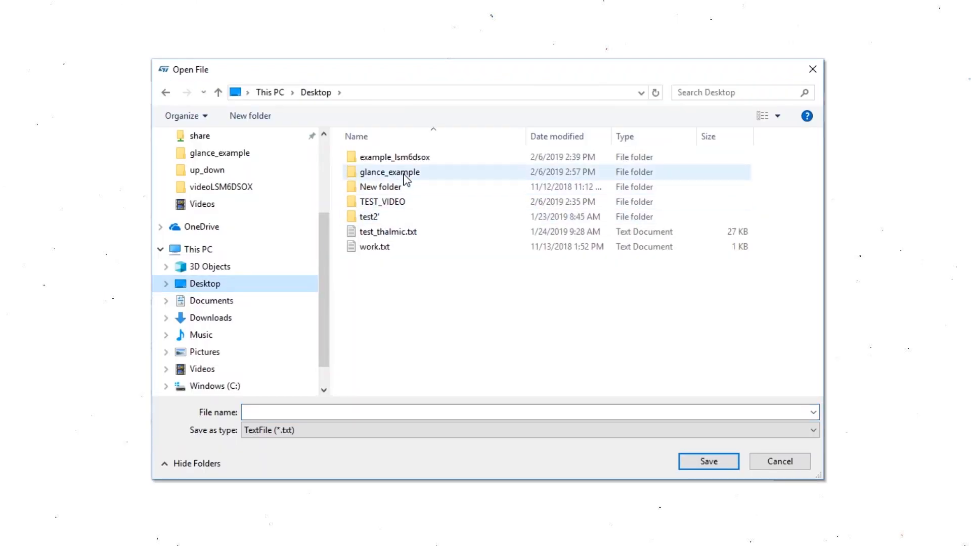
{"action": "double_click", "coordinate": [390, 172]}
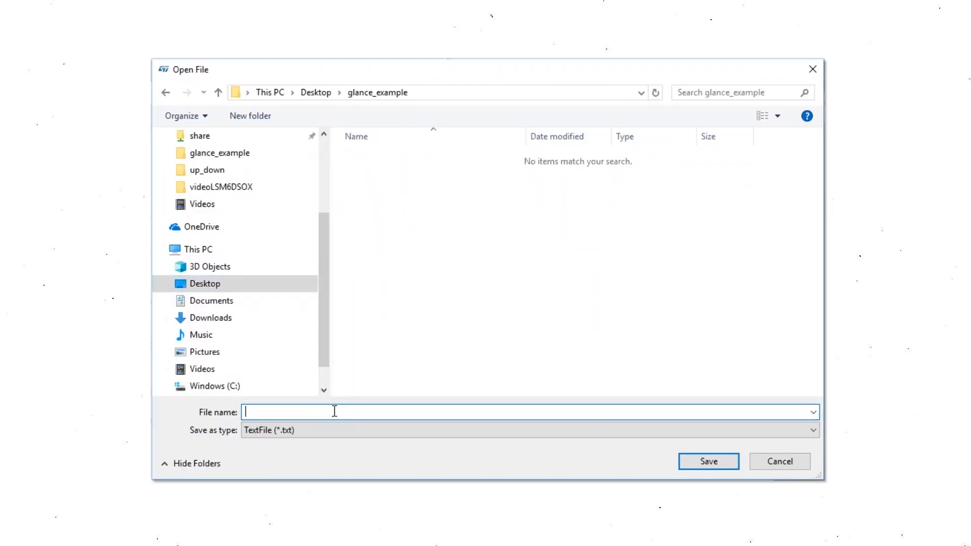
{"action": "type", "text": "static"}
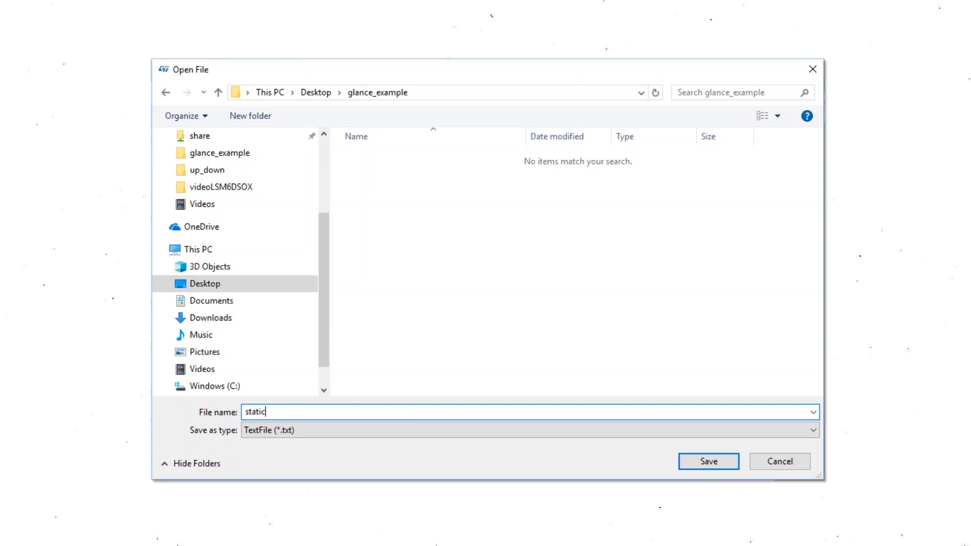
{"action": "left_click", "coordinate": [708, 461]}
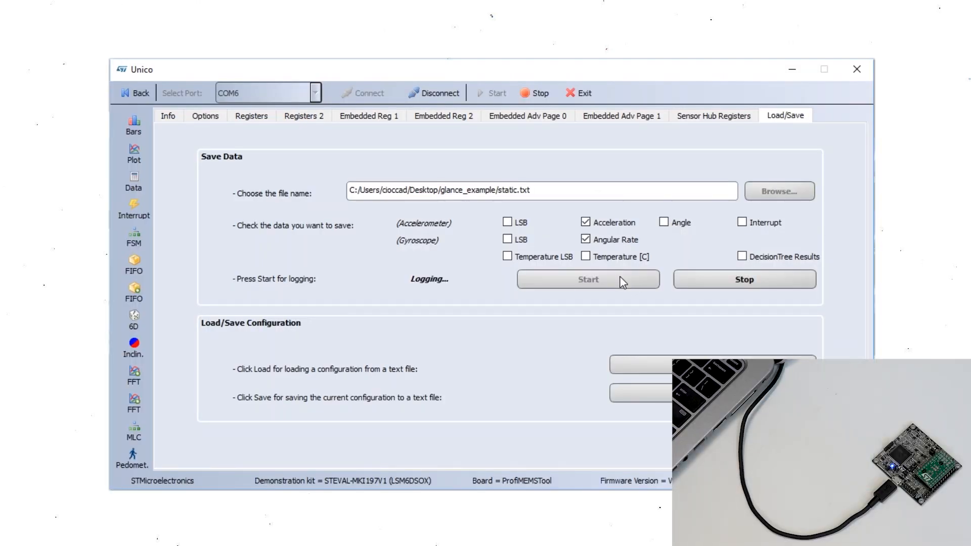
{"action": "left_click", "coordinate": [743, 279]}
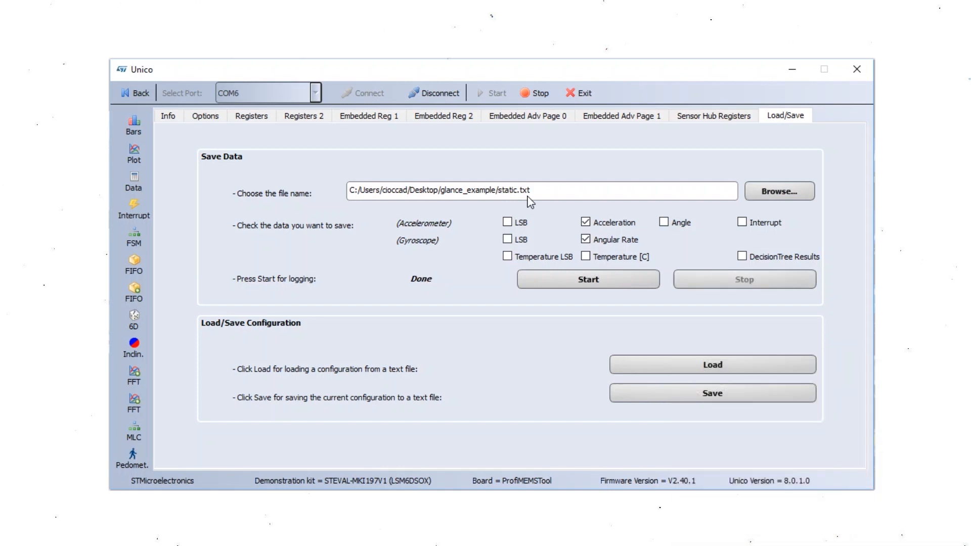
Step: Record the glance gestures to glance.txt in the glance_example folder
{"action": "left_click", "coordinate": [779, 191]}
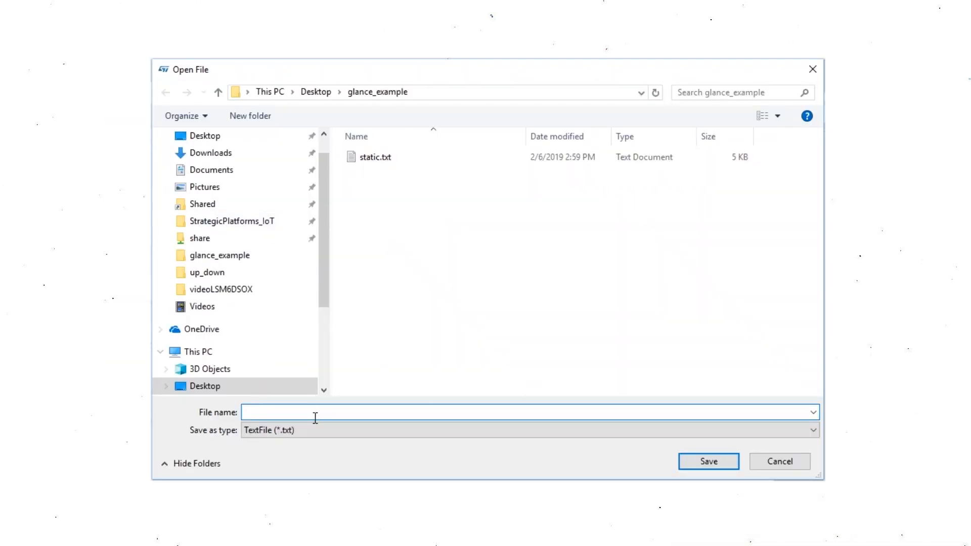
{"action": "type", "text": "glance"}
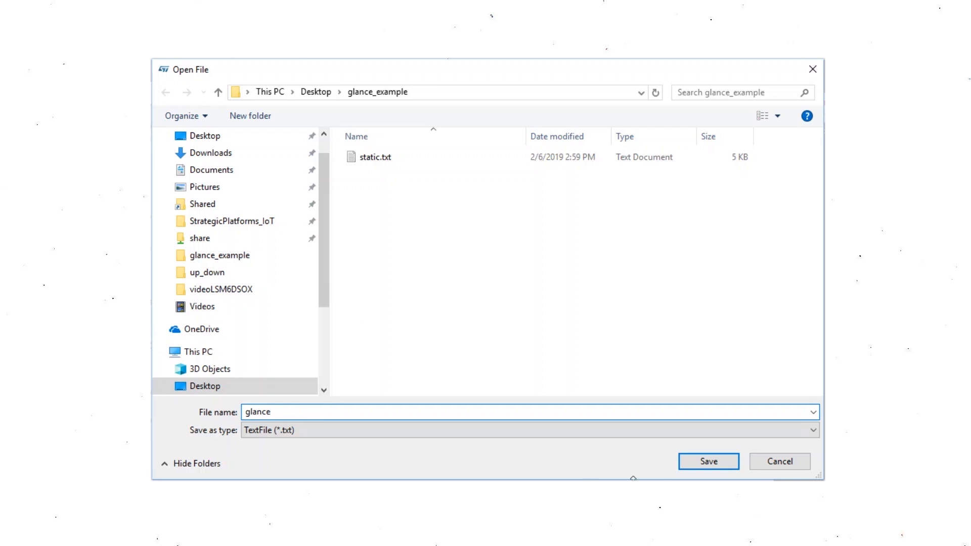
{"action": "left_click", "coordinate": [708, 461]}
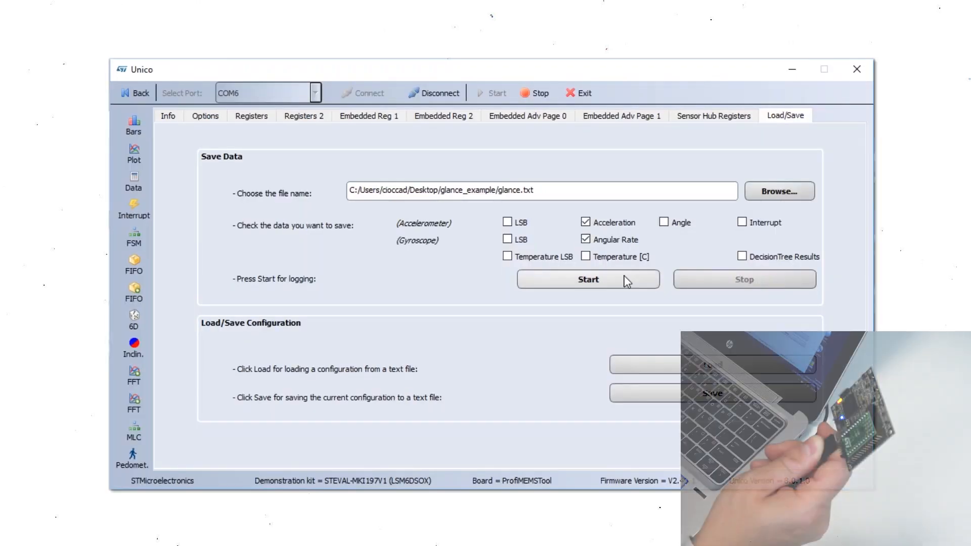
{"action": "left_click", "coordinate": [587, 280]}
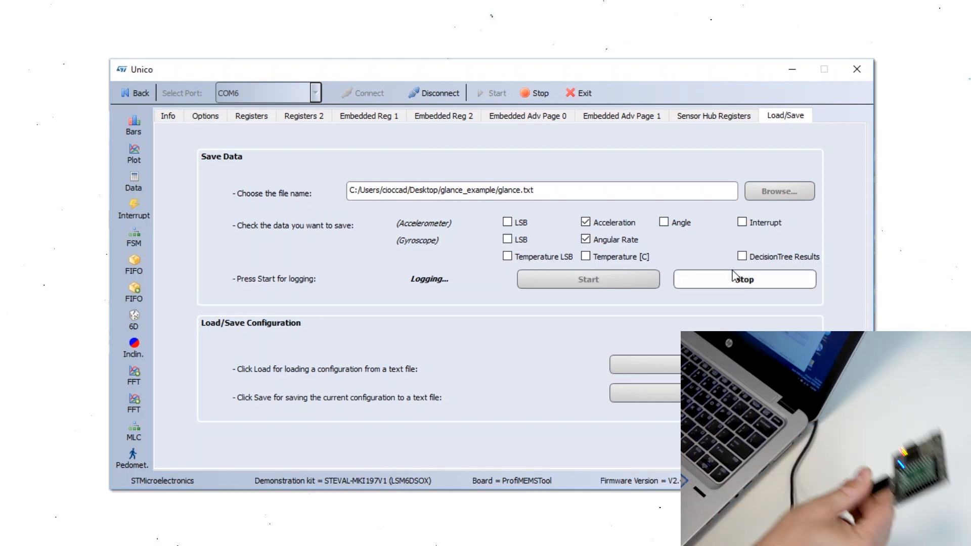
{"action": "left_click", "coordinate": [744, 279]}
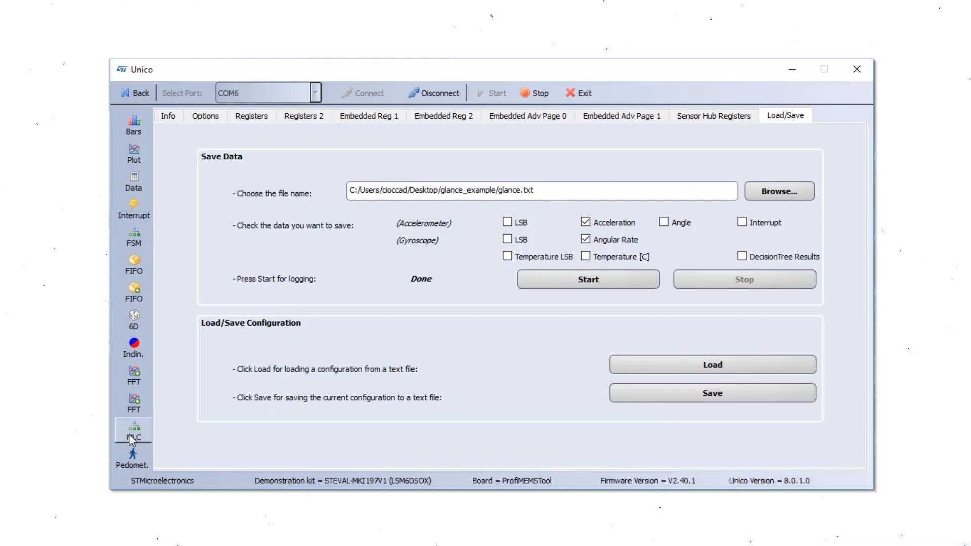
Step: Load static.txt as a Machine Learning Core data pattern labelled static
{"action": "left_click", "coordinate": [133, 433]}
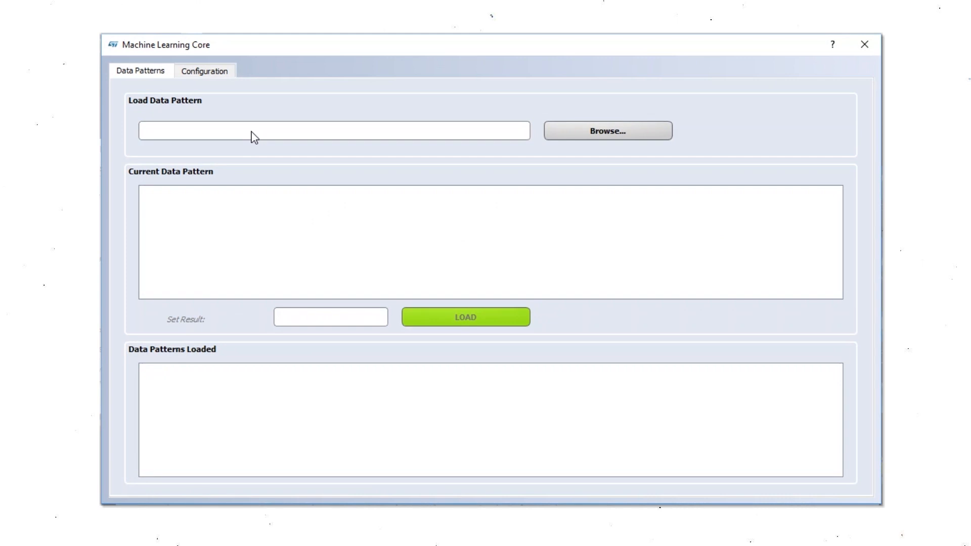
{"action": "left_click", "coordinate": [607, 131]}
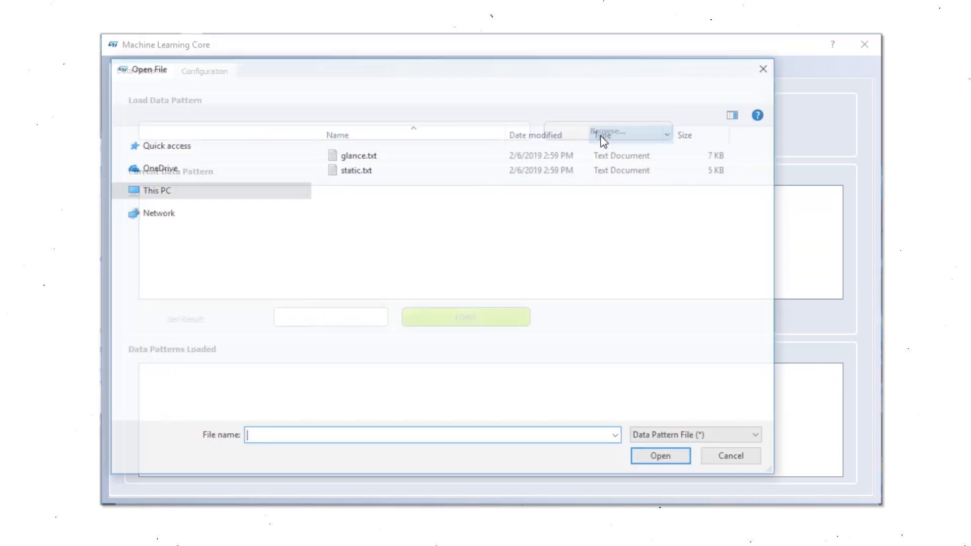
{"action": "left_click", "coordinate": [355, 170]}
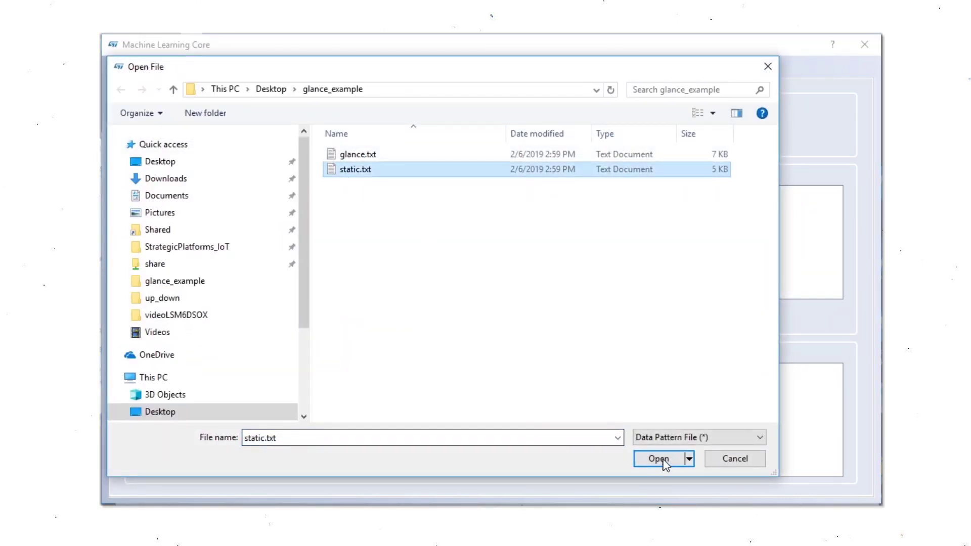
{"action": "left_click", "coordinate": [659, 458]}
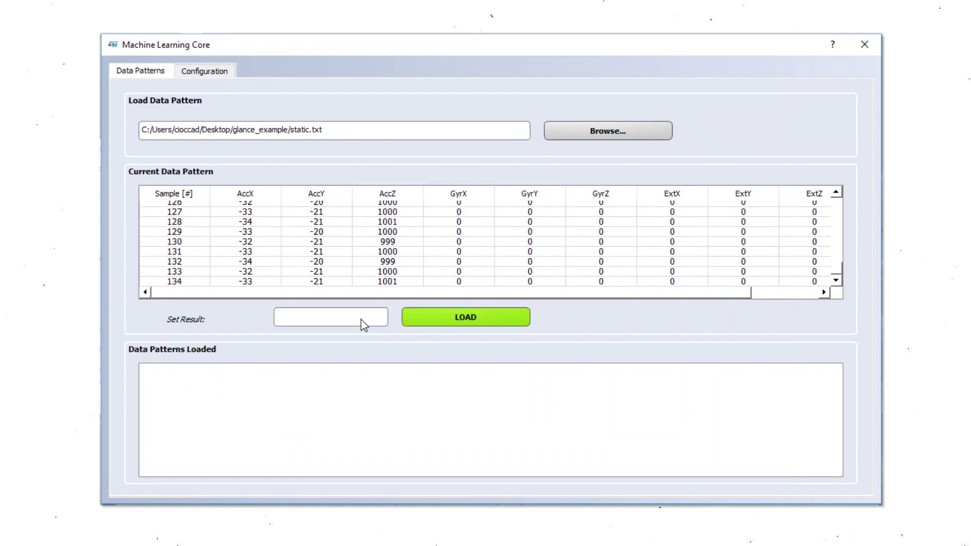
{"action": "type", "text": "static"}
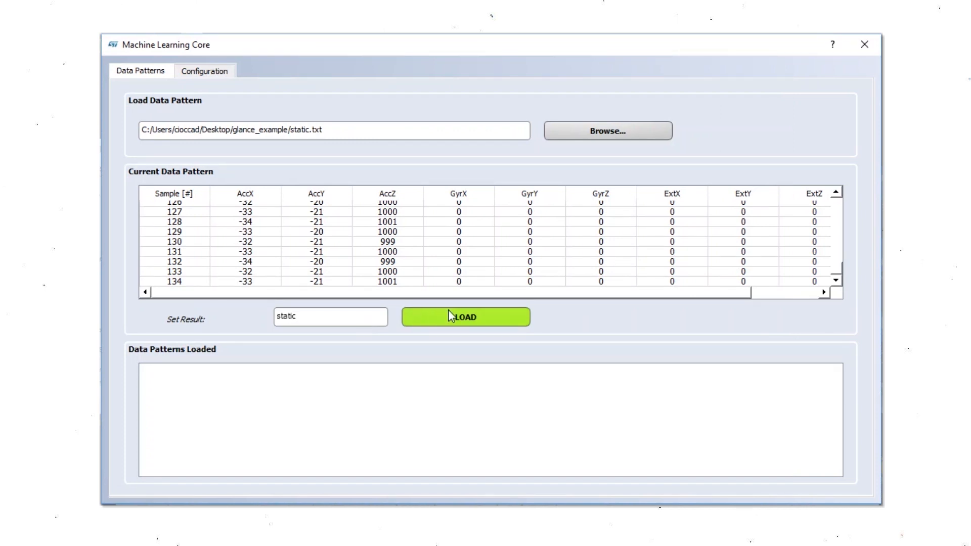
{"action": "left_click", "coordinate": [465, 316]}
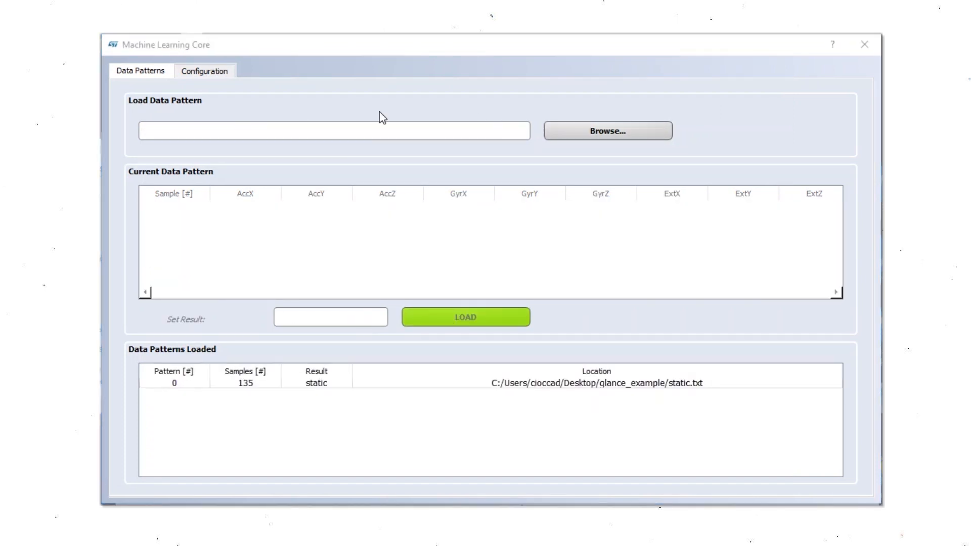
Step: Load glance.txt as a data pattern labelled glance
{"action": "left_click", "coordinate": [606, 131]}
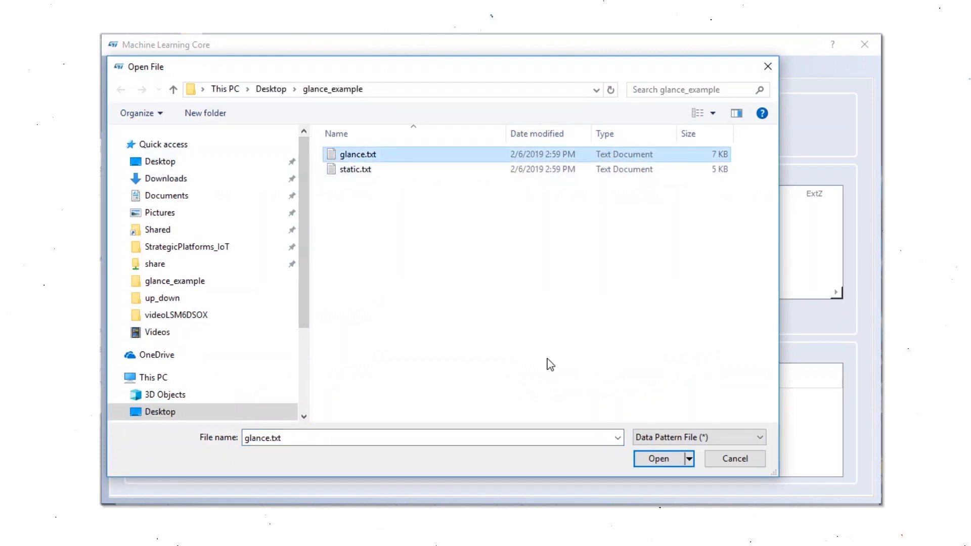
{"action": "left_click", "coordinate": [659, 459]}
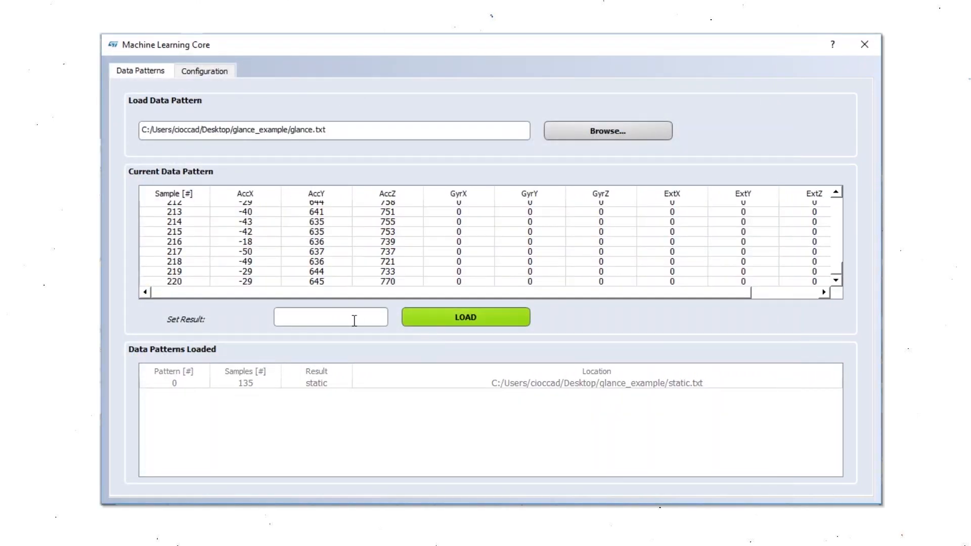
{"action": "type", "text": "glance"}
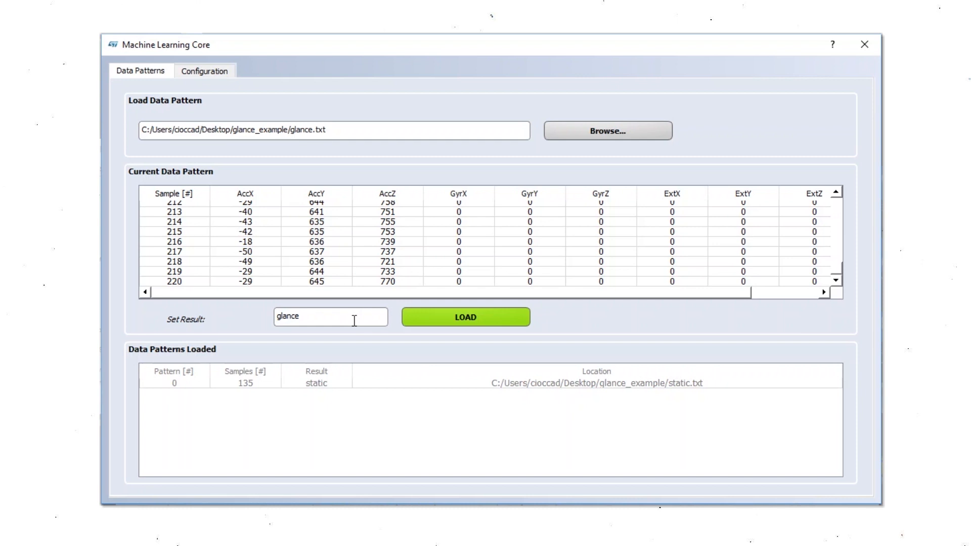
{"action": "left_click", "coordinate": [205, 71]}
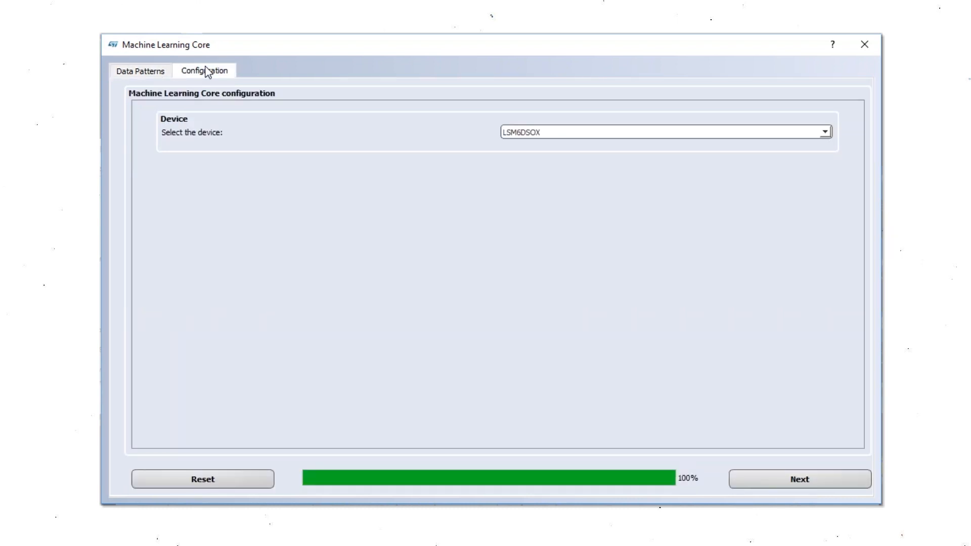
{"action": "mouse_move", "coordinate": [627, 174]}
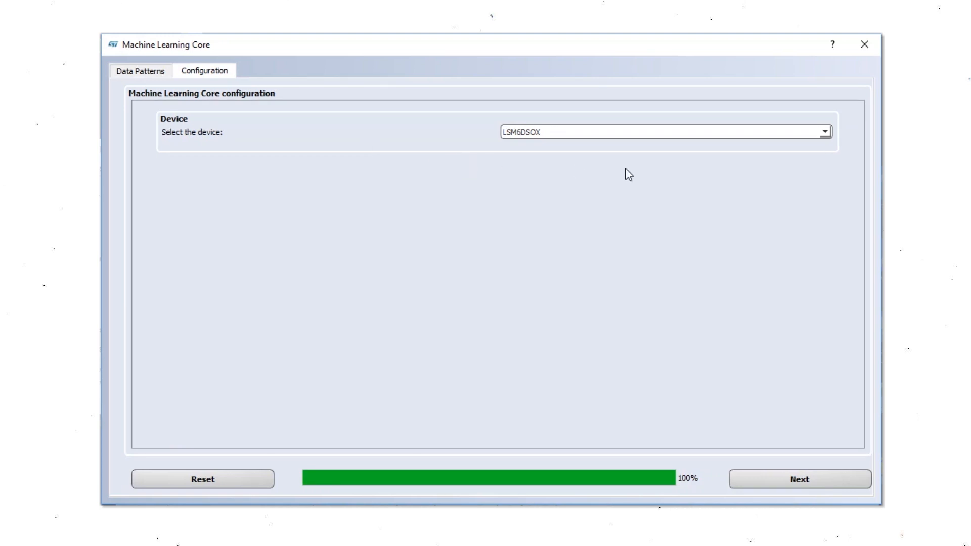
{"action": "mouse_move", "coordinate": [773, 450]}
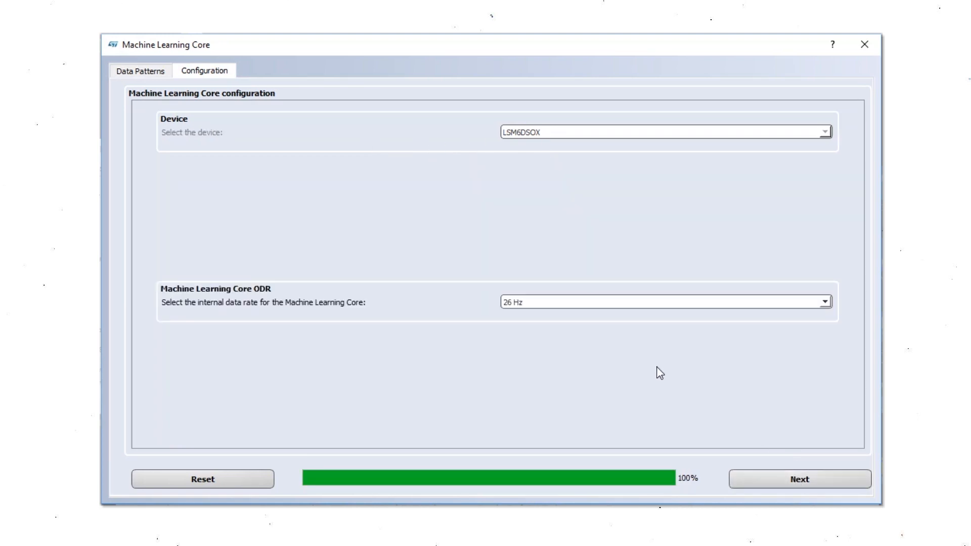
Step: Configure 26 Hz, accelerometer only, 4 g, 26 Hz, one tree, 25-sample window
{"action": "left_click", "coordinate": [800, 479]}
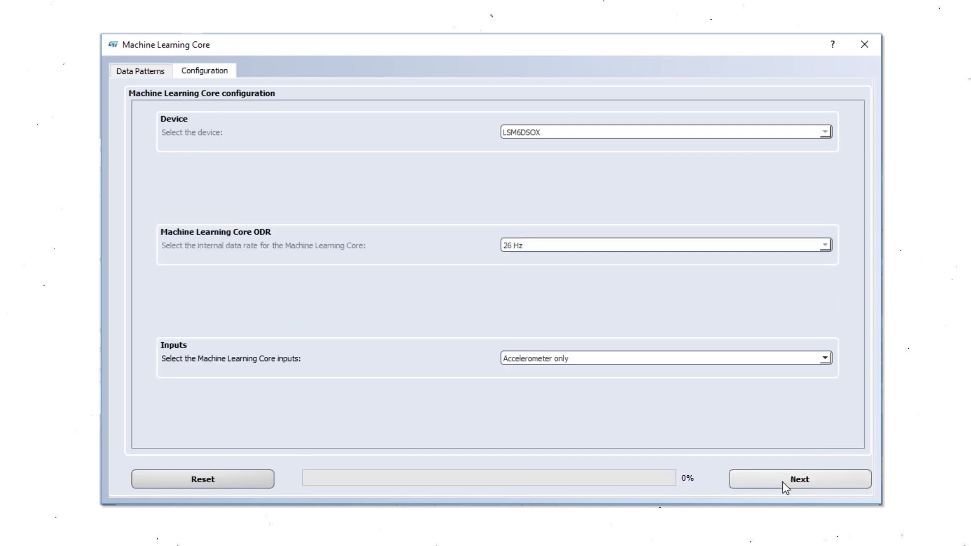
{"action": "left_click", "coordinate": [799, 479]}
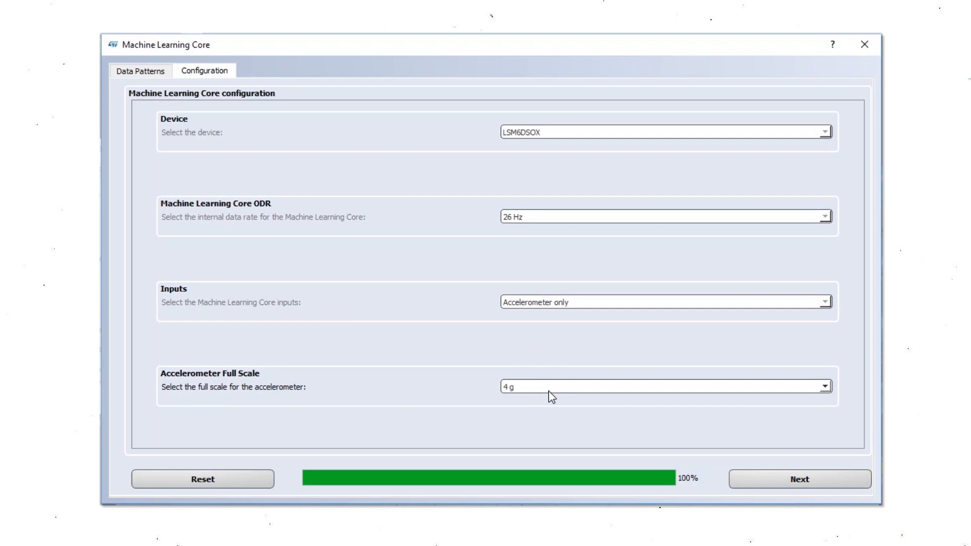
{"action": "left_click", "coordinate": [799, 479]}
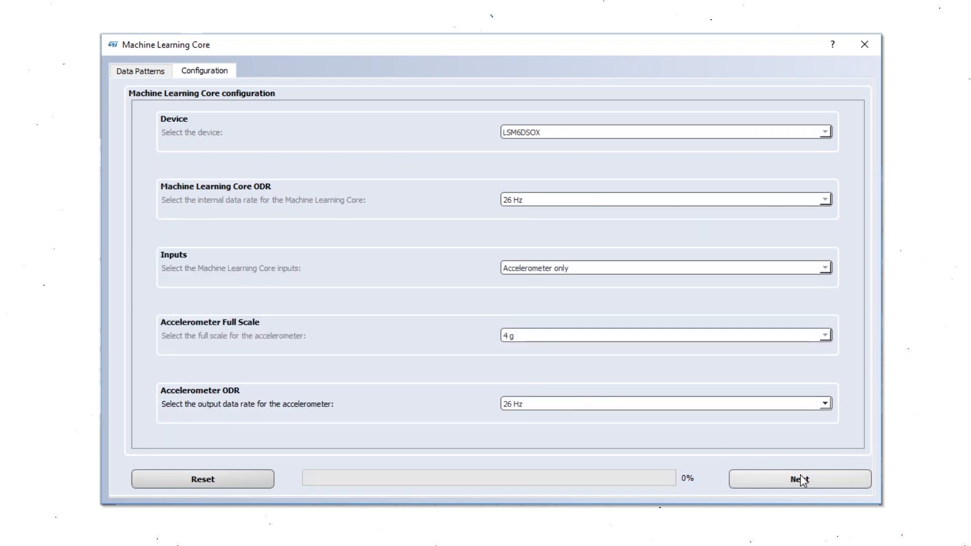
{"action": "left_click", "coordinate": [800, 479]}
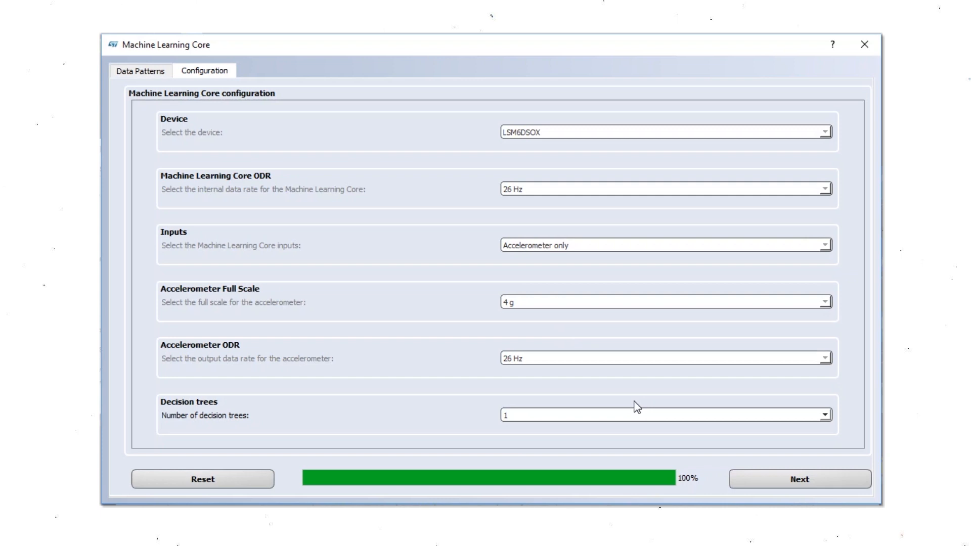
{"action": "left_click", "coordinate": [800, 479]}
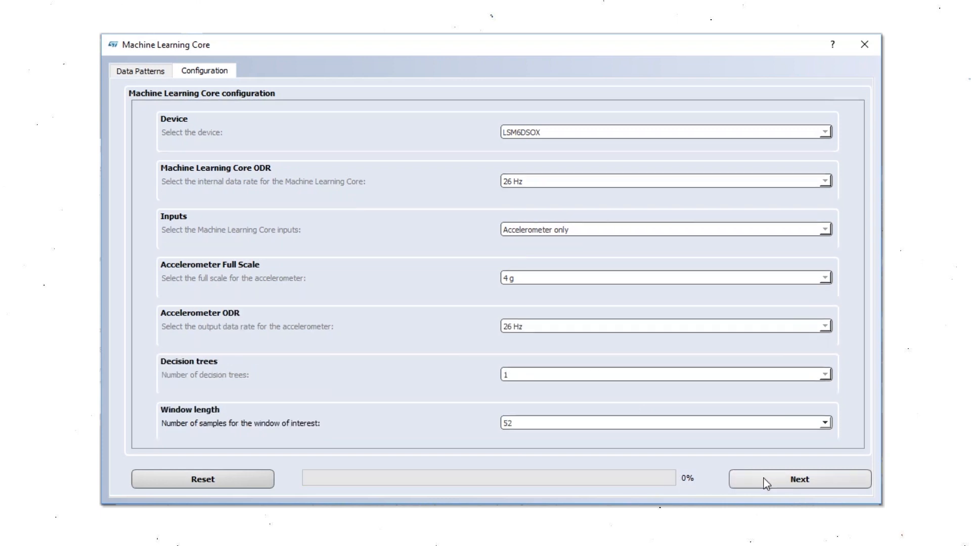
{"action": "left_click", "coordinate": [799, 479]}
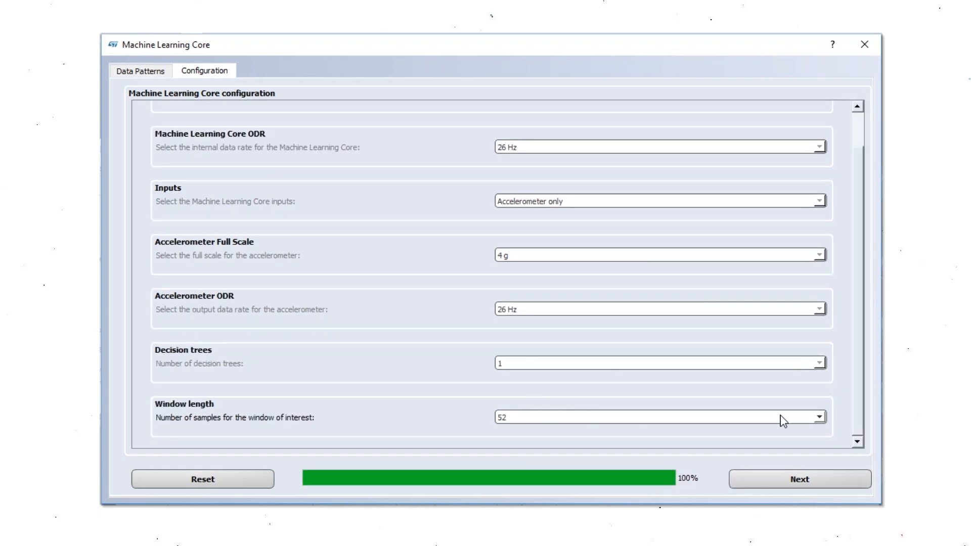
{"action": "left_click", "coordinate": [817, 416]}
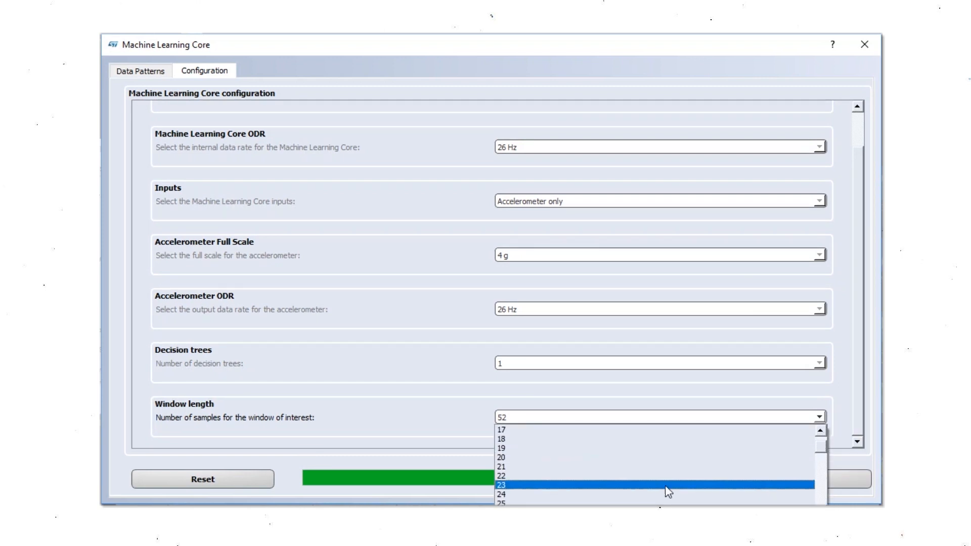
{"action": "left_click", "coordinate": [503, 503]}
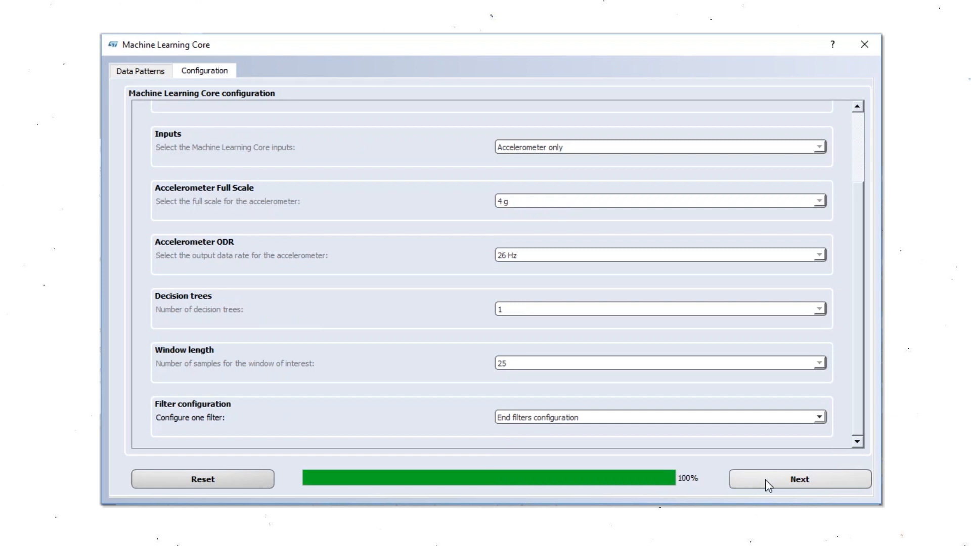
{"action": "mouse_move", "coordinate": [589, 425]}
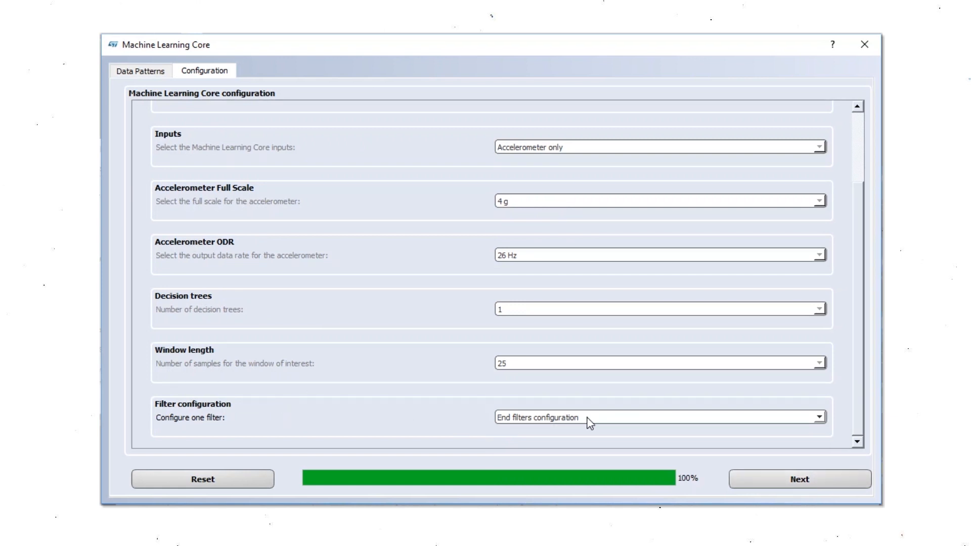
Step: Add a signed Mean feature on ACC_Z with no filters
{"action": "scroll", "scroll_direction": "down", "scroll_amount": 3}
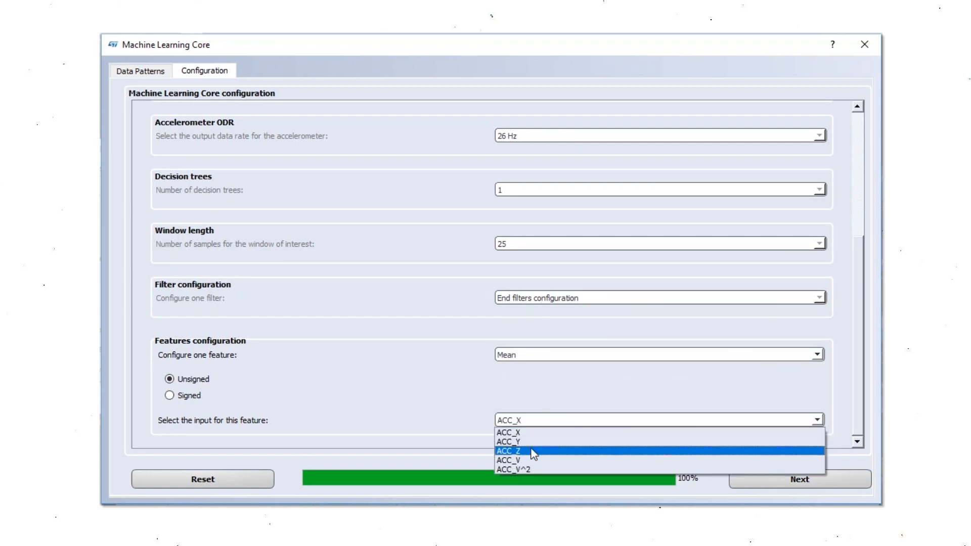
{"action": "left_click", "coordinate": [508, 450]}
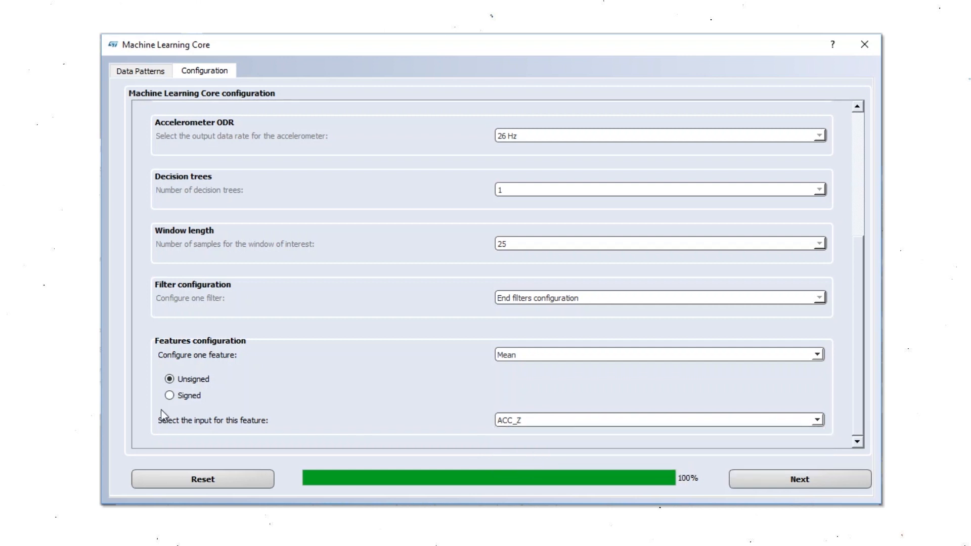
{"action": "left_click", "coordinate": [171, 395]}
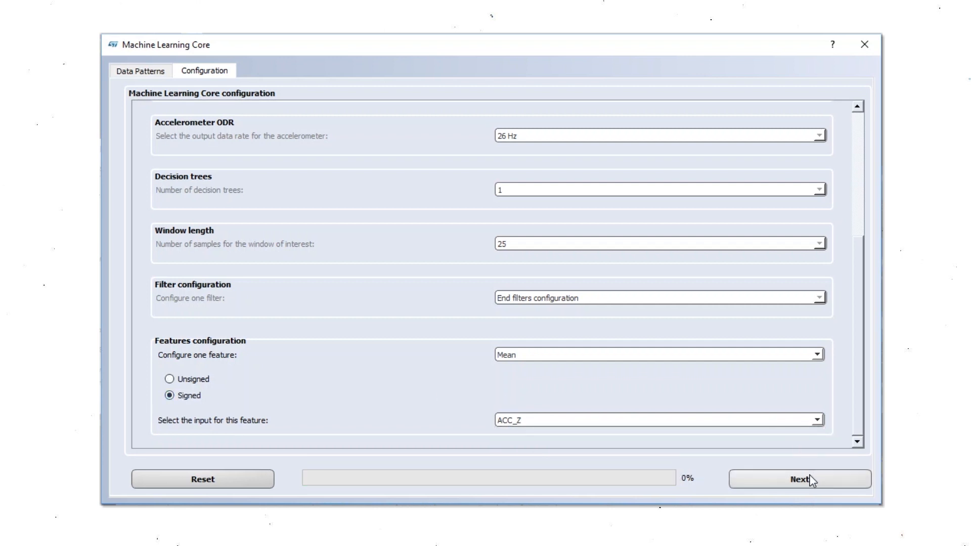
{"action": "left_click", "coordinate": [800, 479]}
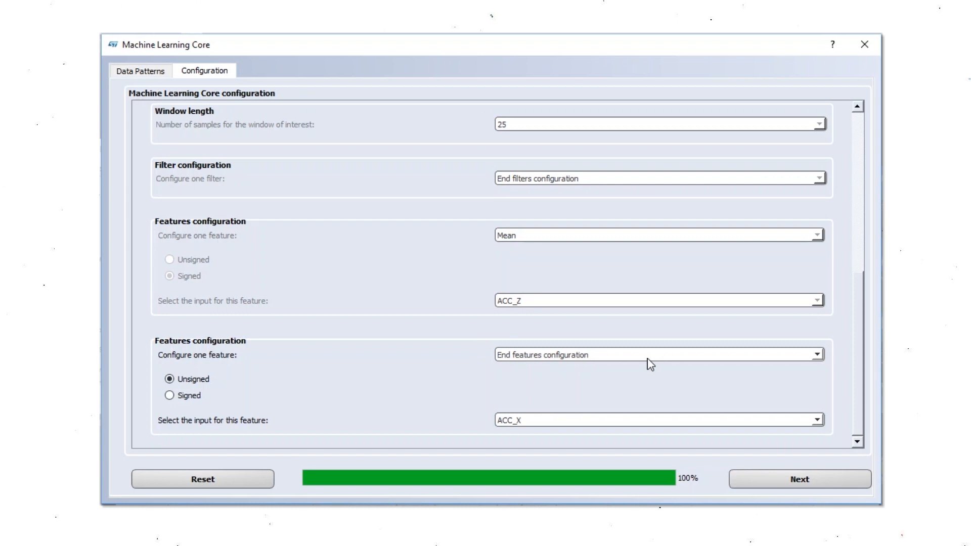
{"action": "mouse_move", "coordinate": [534, 367]}
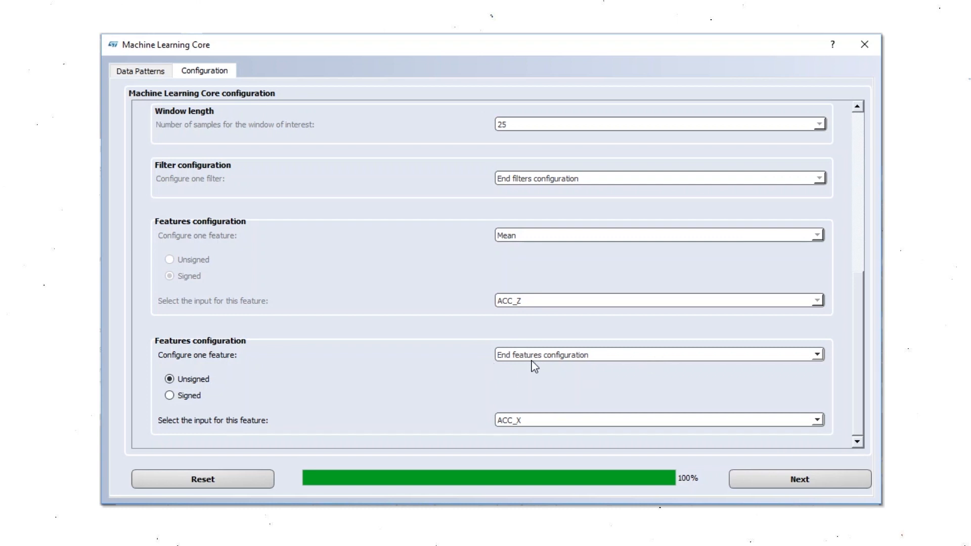
Step: Save the feature file as glance.arff and continue
{"action": "scroll", "scroll_direction": "down", "scroll_amount": 3}
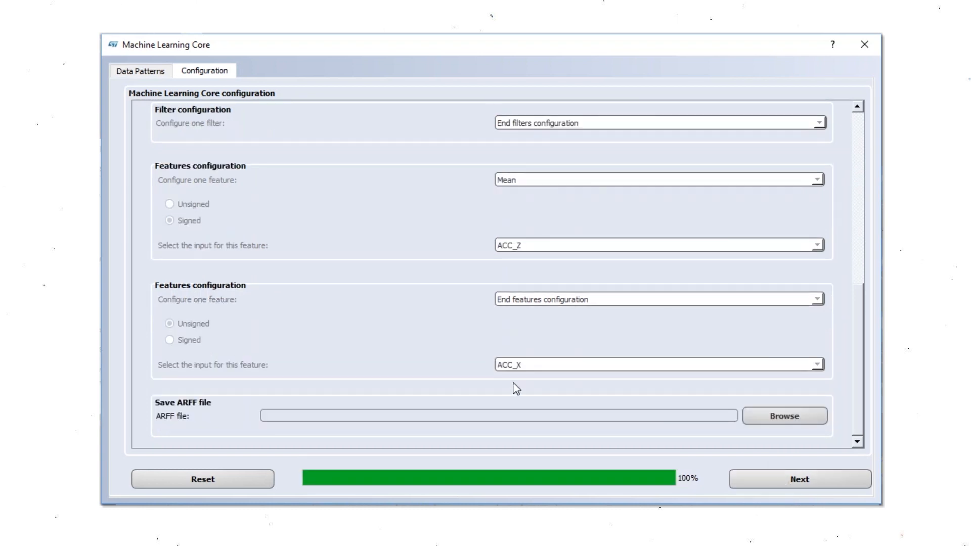
{"action": "left_click", "coordinate": [784, 416]}
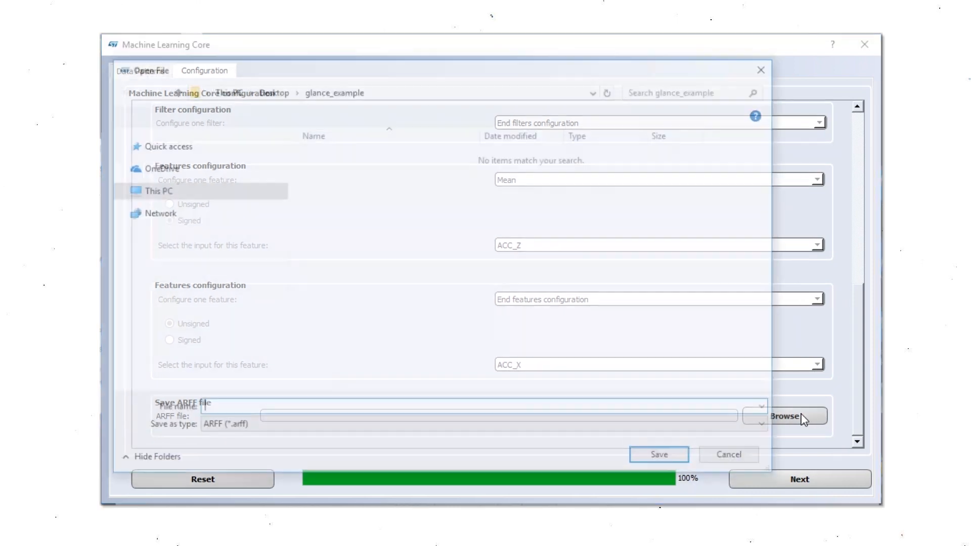
{"action": "type", "text": "glance"}
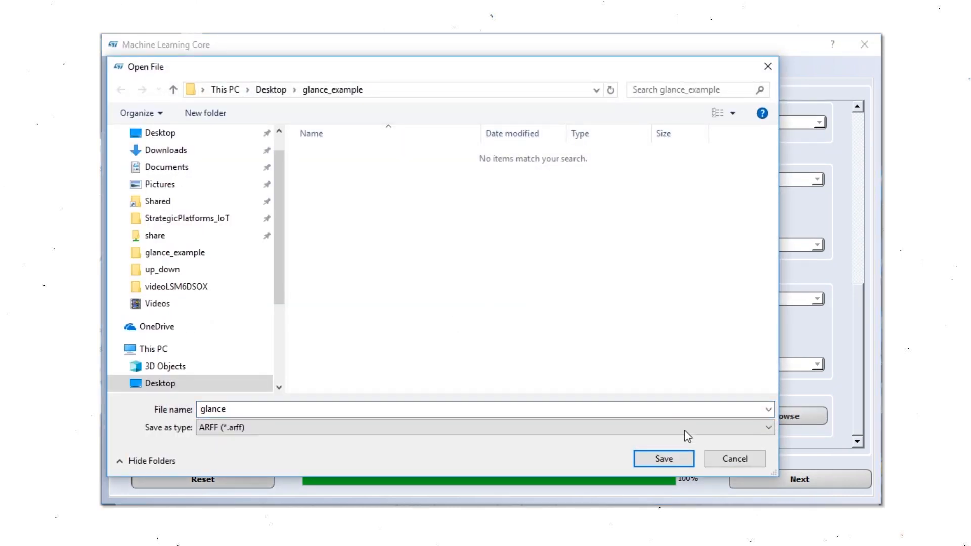
{"action": "left_click", "coordinate": [663, 458]}
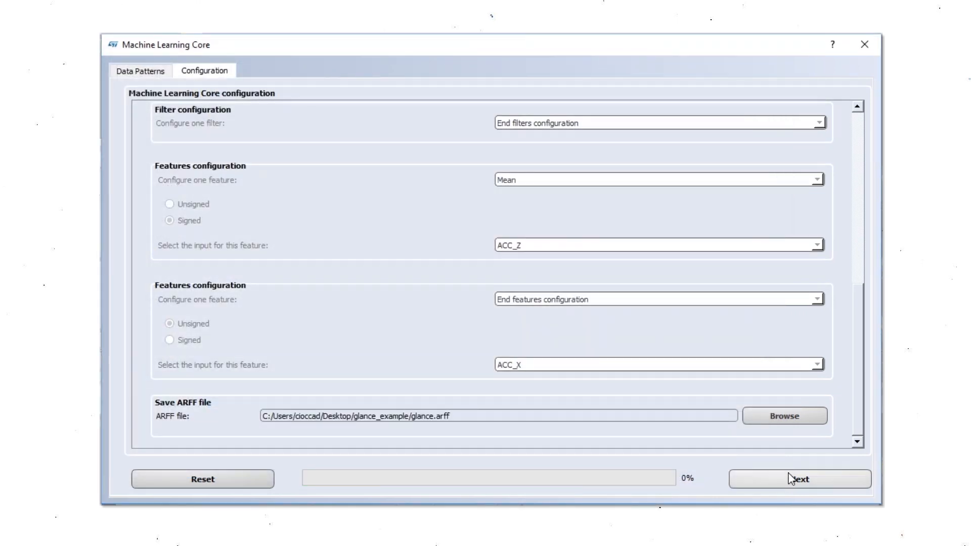
{"action": "left_click", "coordinate": [799, 479]}
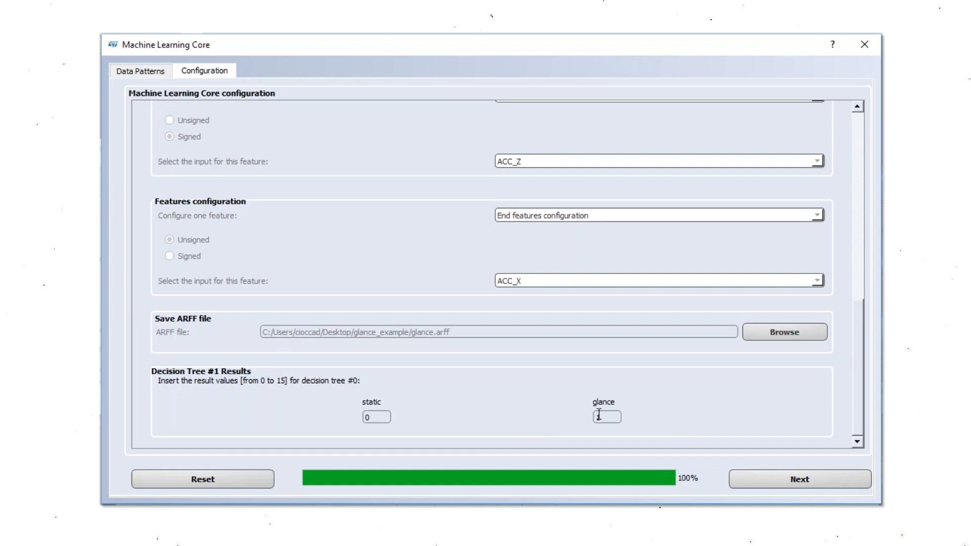
{"action": "scroll", "scroll_direction": "down", "scroll_amount": 3}
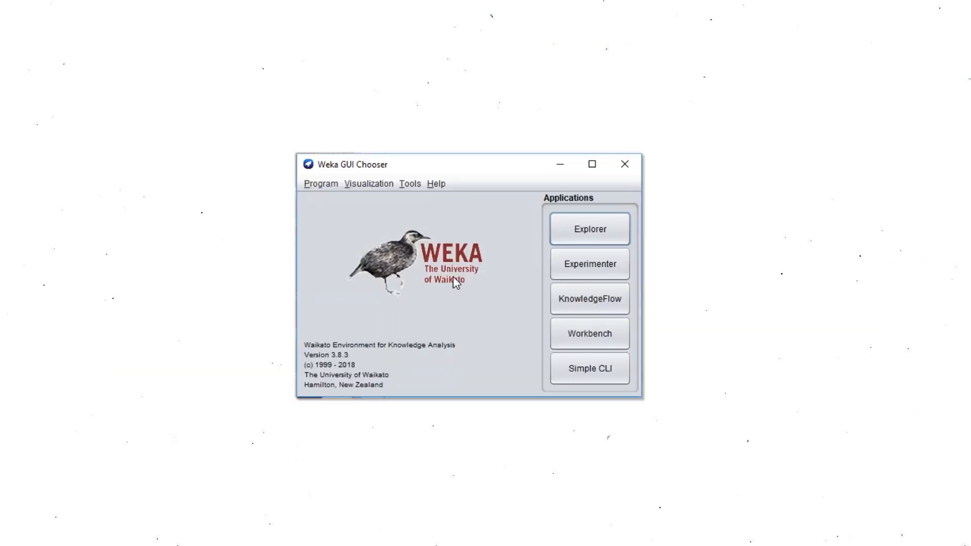
{"action": "mouse_move", "coordinate": [583, 245]}
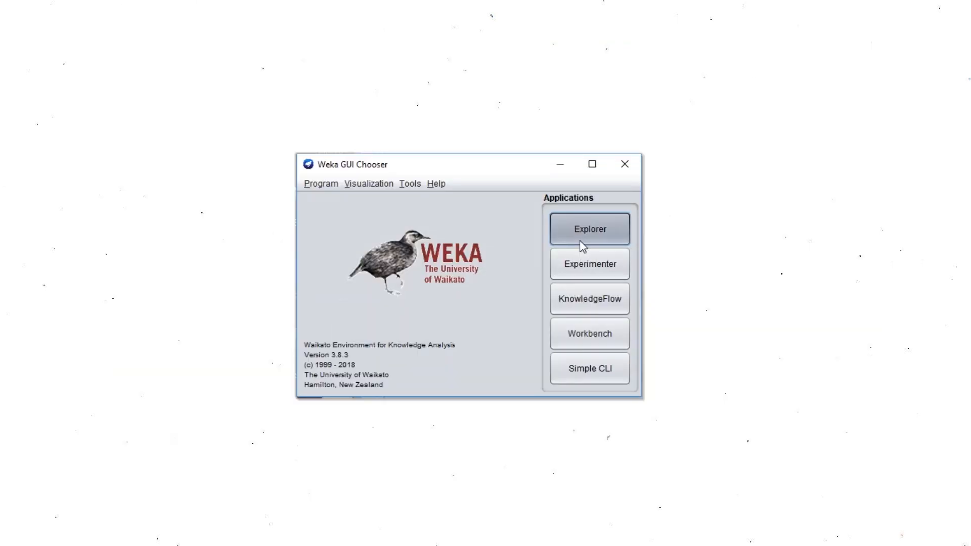
Step: In Weka Explorer, load glance.arff from Desktop > glance_example
{"action": "left_click", "coordinate": [589, 229]}
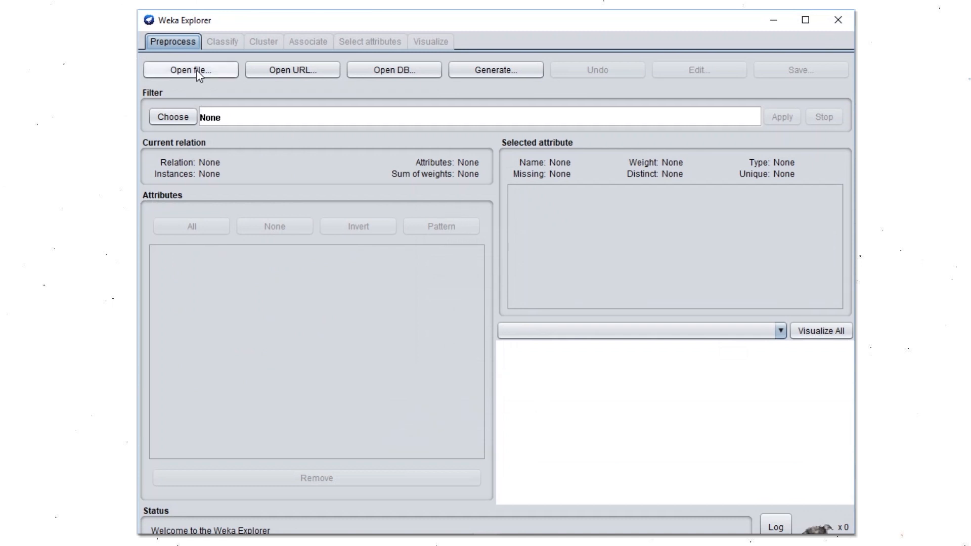
{"action": "left_click", "coordinate": [190, 69]}
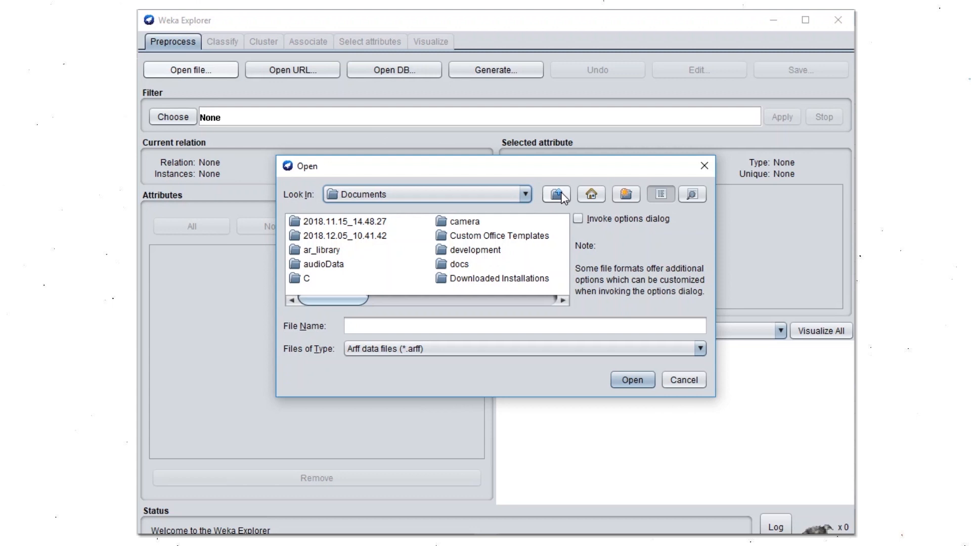
{"action": "left_click", "coordinate": [556, 194]}
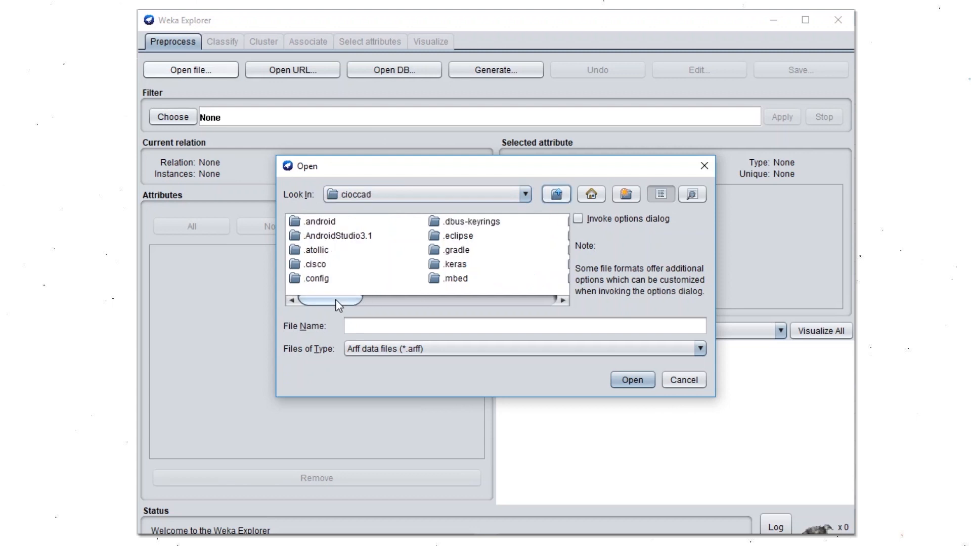
{"action": "left_click", "coordinate": [462, 264]}
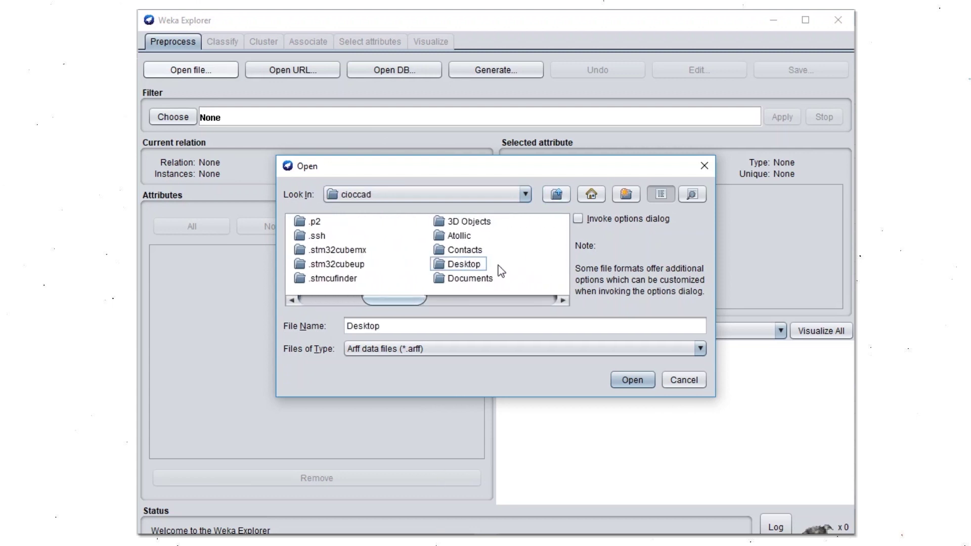
{"action": "double_click", "coordinate": [460, 263]}
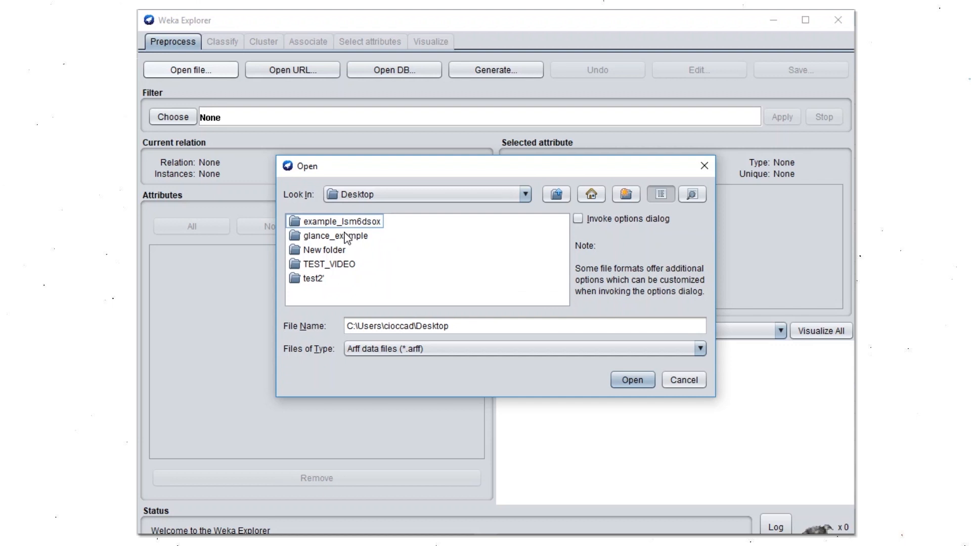
{"action": "left_click", "coordinate": [631, 380]}
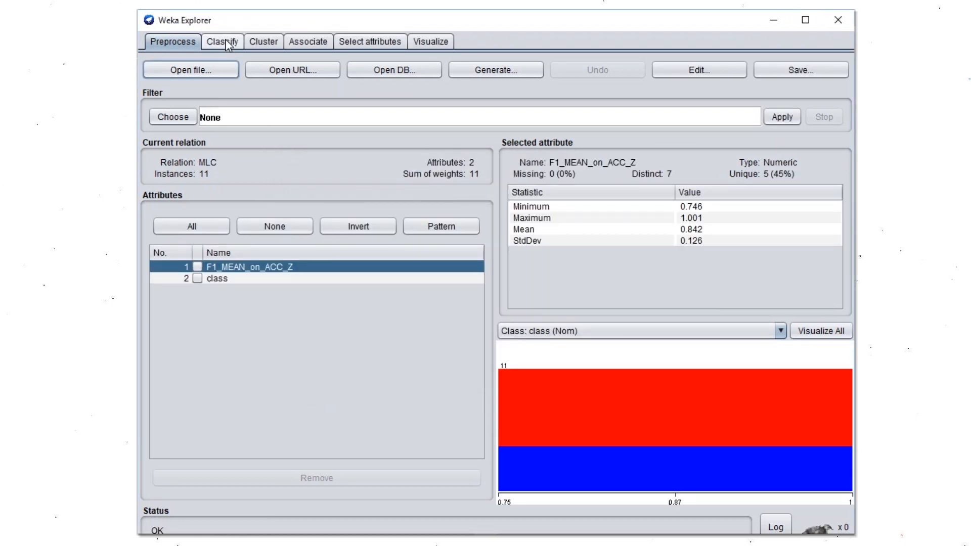
Step: Select and run the J48 tree classifier, then scroll up to its pruned tree
{"action": "left_click", "coordinate": [222, 42]}
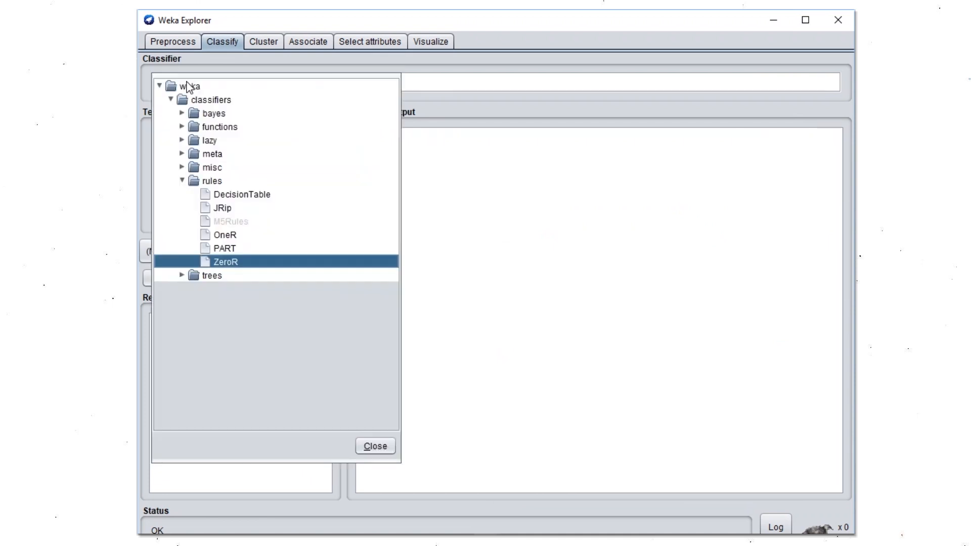
{"action": "left_click", "coordinate": [183, 275]}
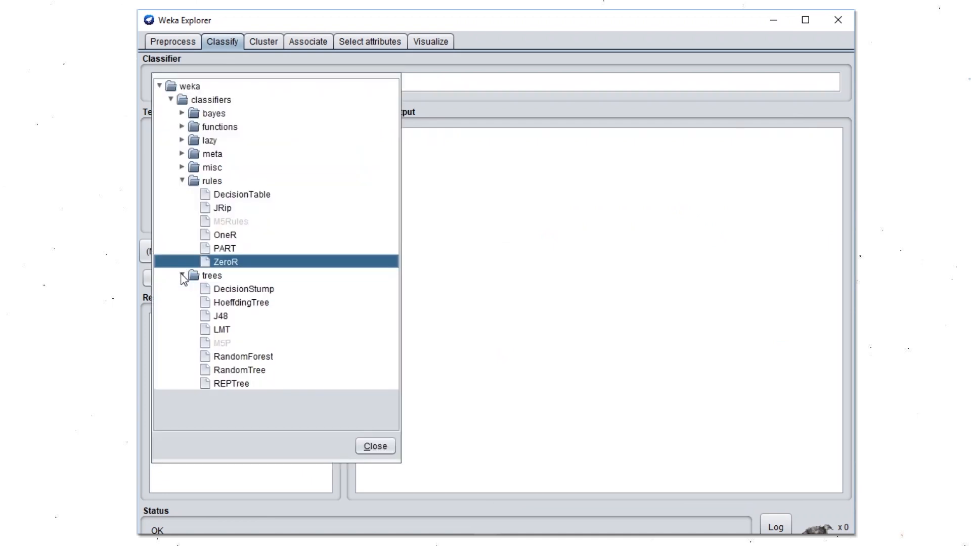
{"action": "mouse_move", "coordinate": [220, 315]}
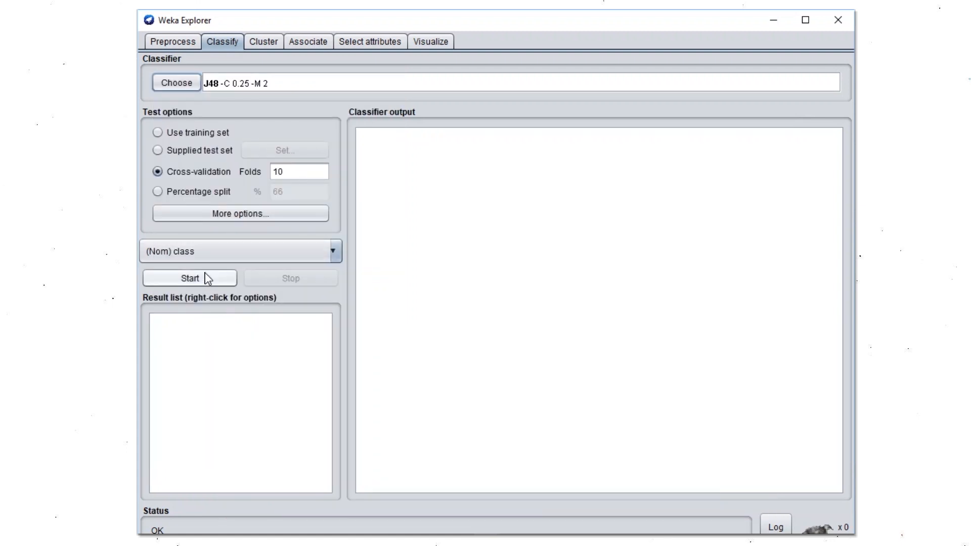
{"action": "left_click", "coordinate": [188, 278]}
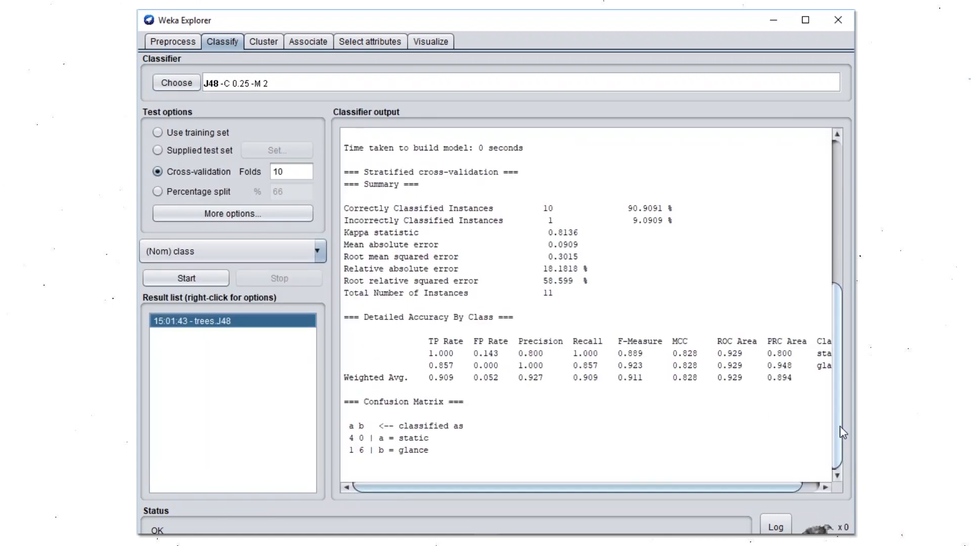
{"action": "scroll", "scroll_direction": "up", "scroll_amount": 3}
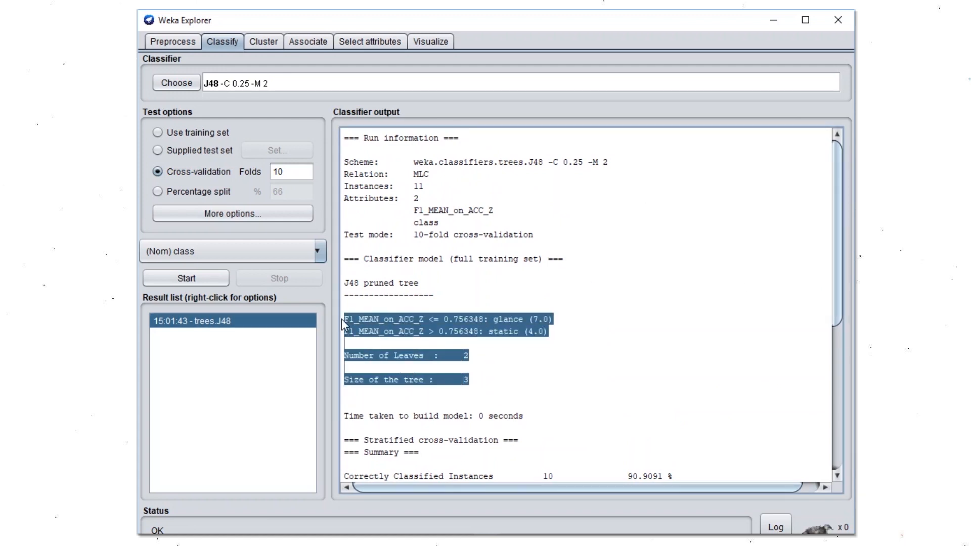
{"action": "mouse_move", "coordinate": [313, 472]}
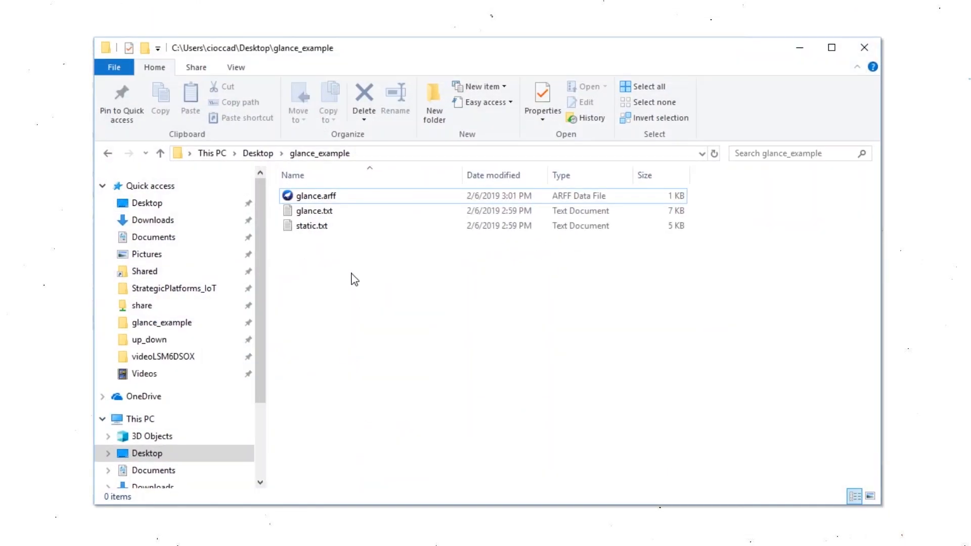
Step: Create a new text document in the glance_example folder
{"action": "right_click", "coordinate": [354, 278]}
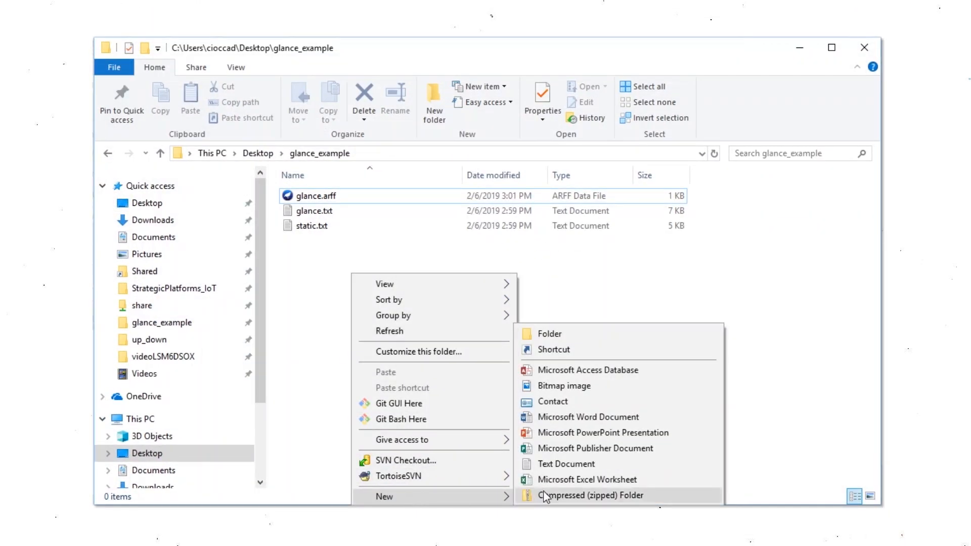
{"action": "left_click", "coordinate": [566, 463]}
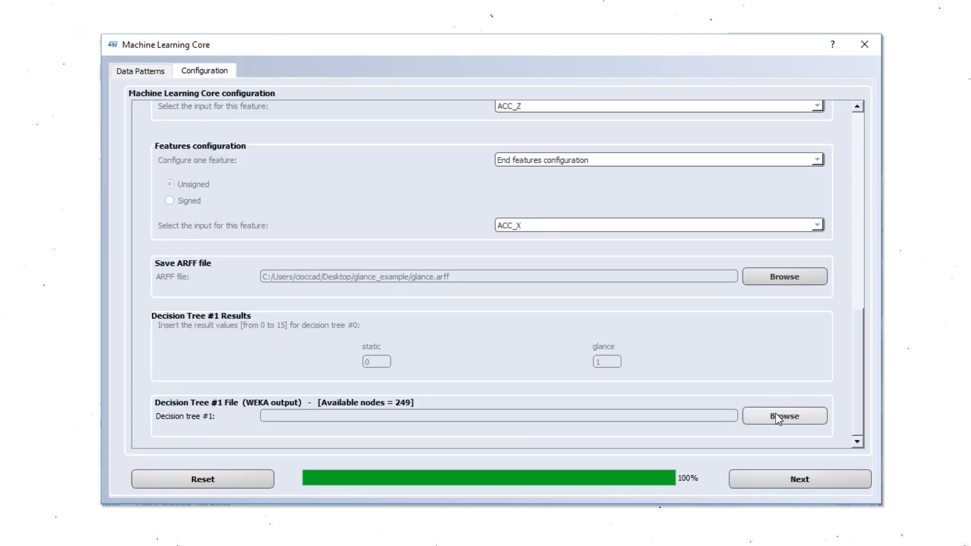
Step: Set Decision tree #1 to glance_example/decision.txt and move on past the meta-classifier
{"action": "left_click", "coordinate": [784, 416]}
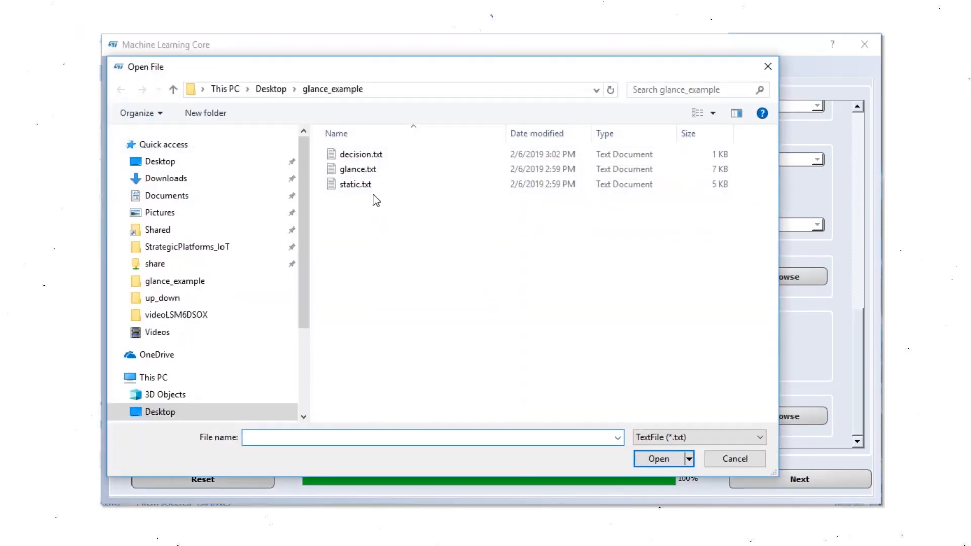
{"action": "left_click", "coordinate": [361, 154]}
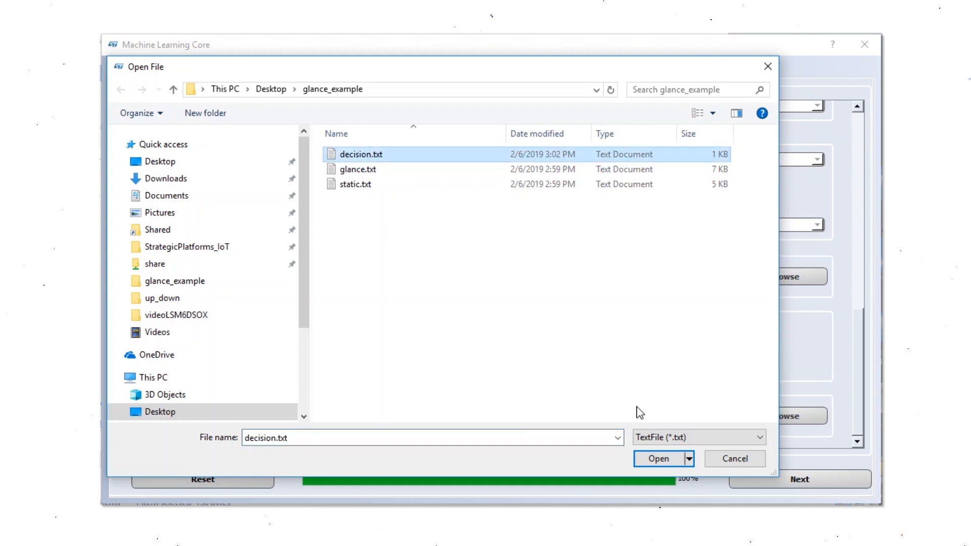
{"action": "left_click", "coordinate": [658, 458]}
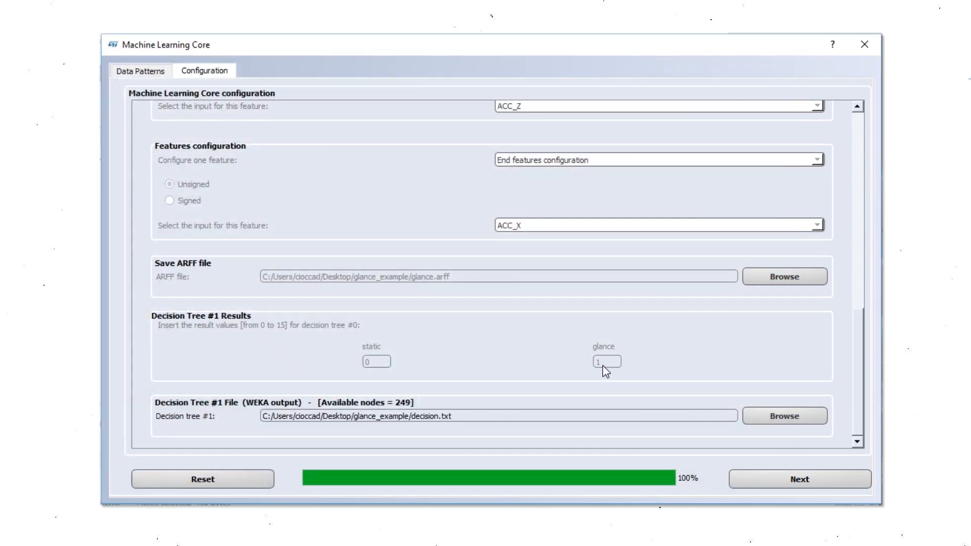
{"action": "scroll", "scroll_direction": "down", "scroll_amount": 3}
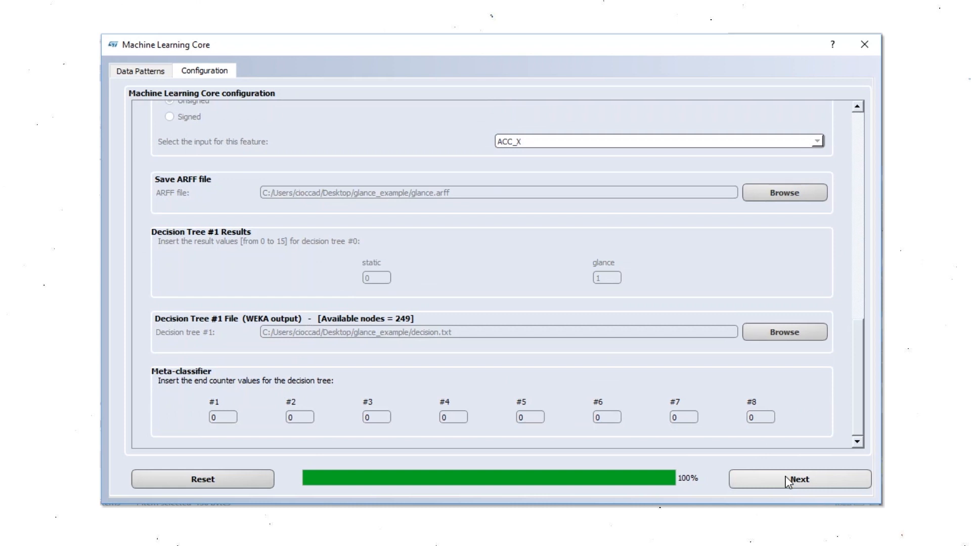
{"action": "mouse_move", "coordinate": [610, 416]}
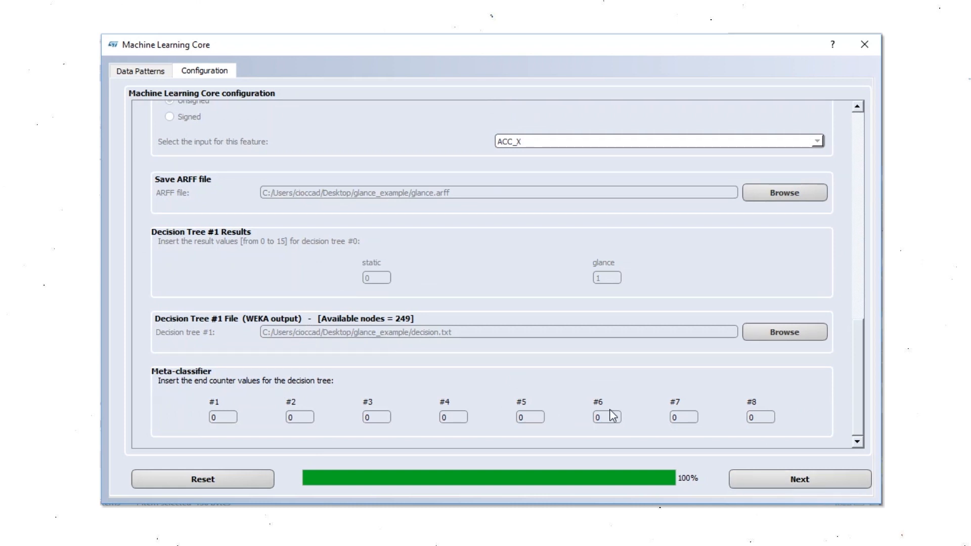
{"action": "scroll", "scroll_direction": "down", "scroll_amount": 3}
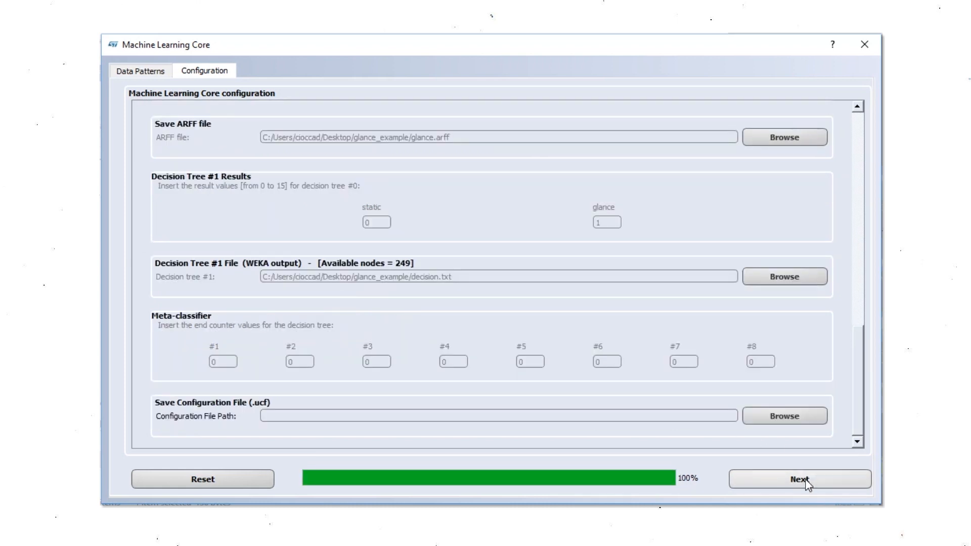
{"action": "mouse_move", "coordinate": [750, 417]}
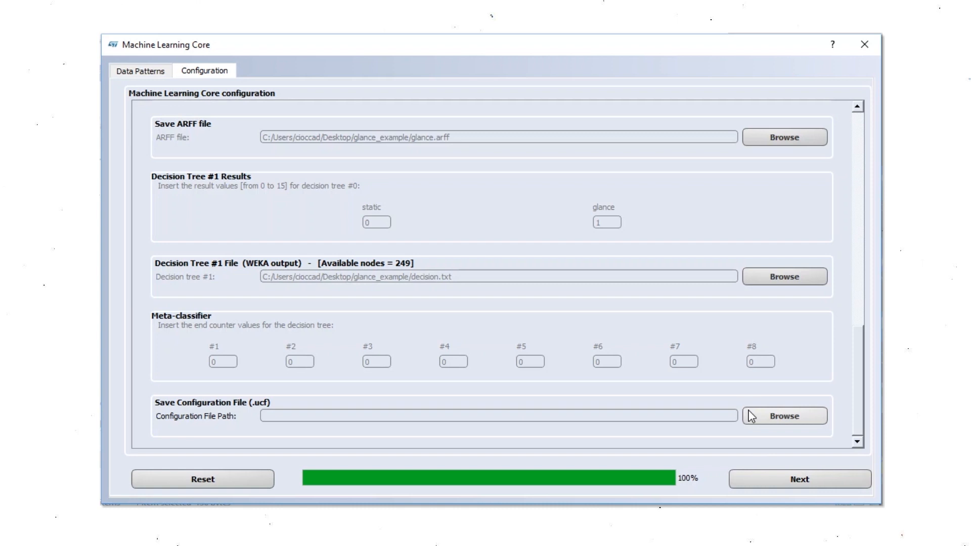
Step: Save the configuration as glance.ucf in glance_example and acknowledge the confirmation
{"action": "left_click", "coordinate": [784, 416]}
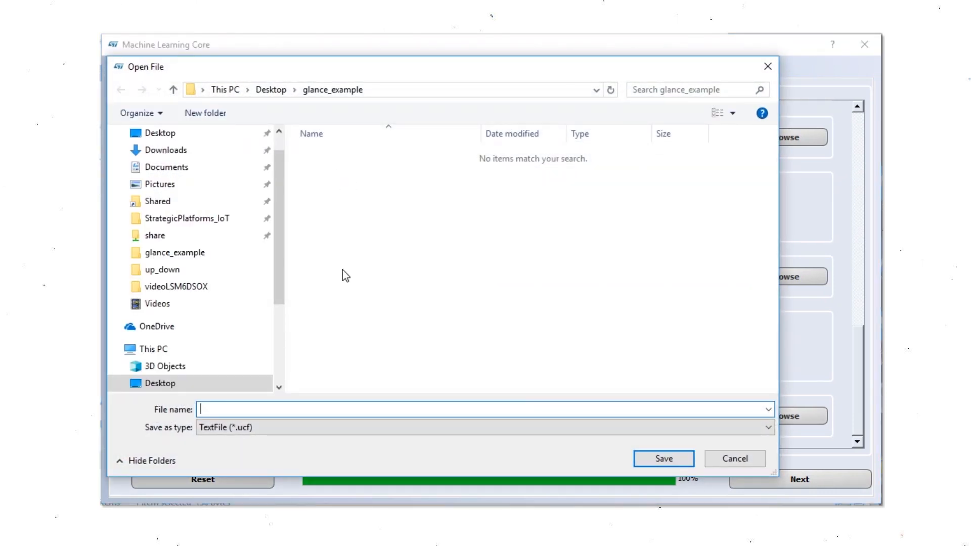
{"action": "type", "text": "glance"}
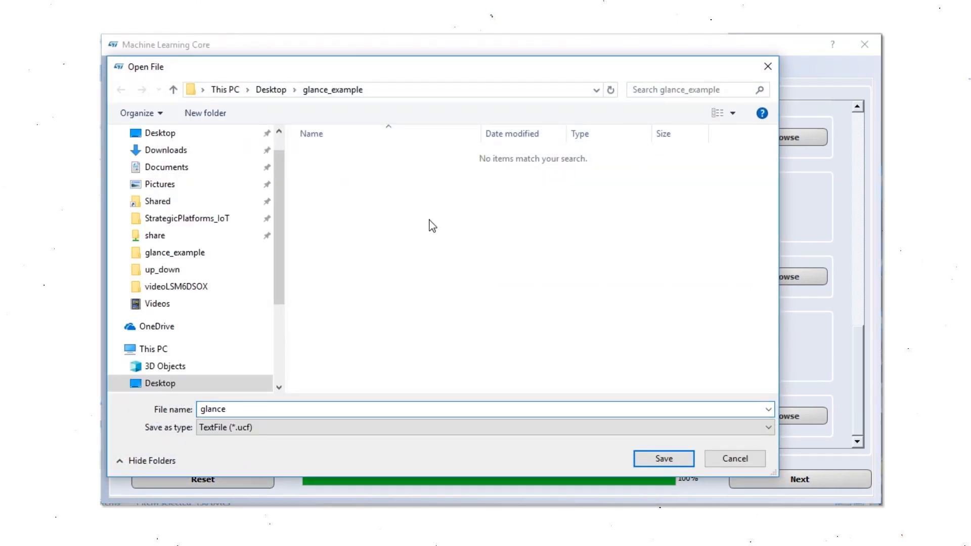
{"action": "left_click", "coordinate": [662, 458]}
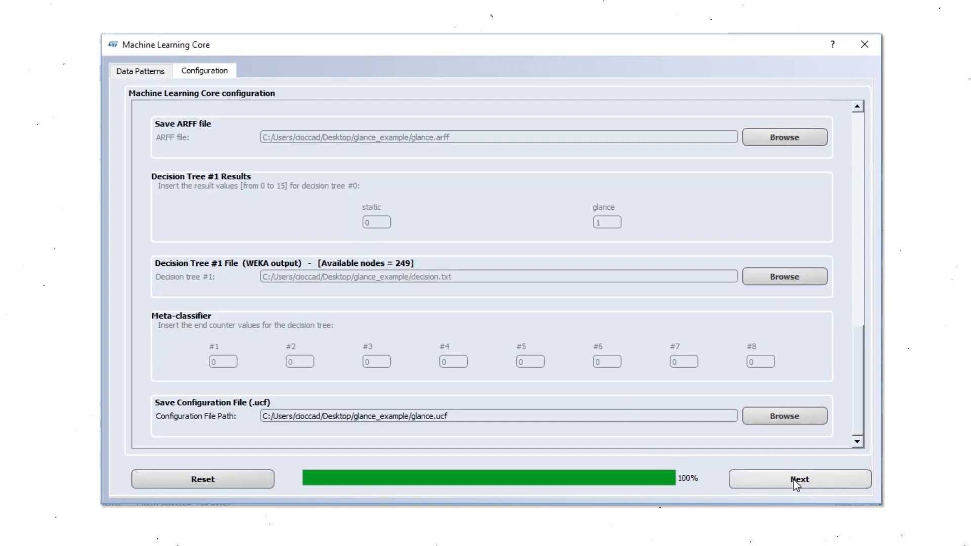
{"action": "left_click", "coordinate": [800, 479]}
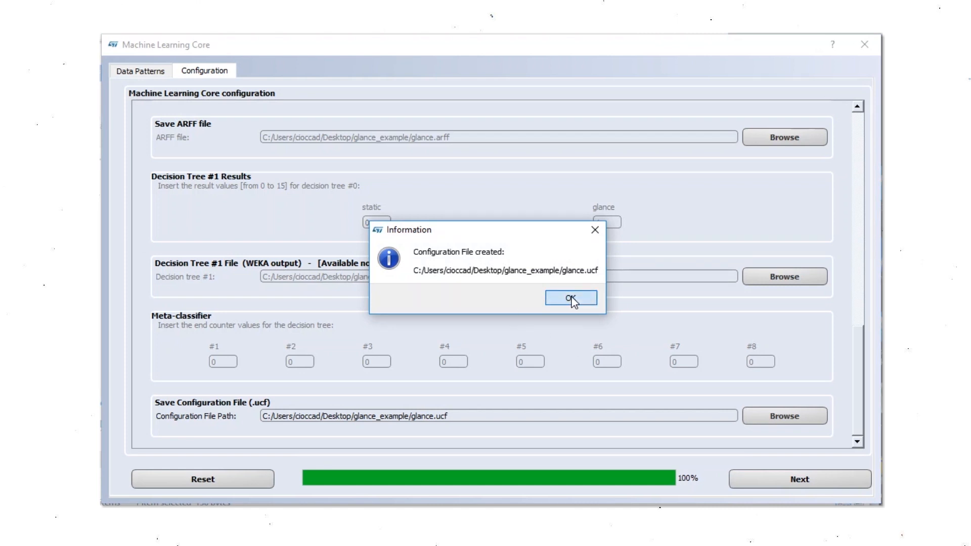
{"action": "left_click", "coordinate": [570, 298]}
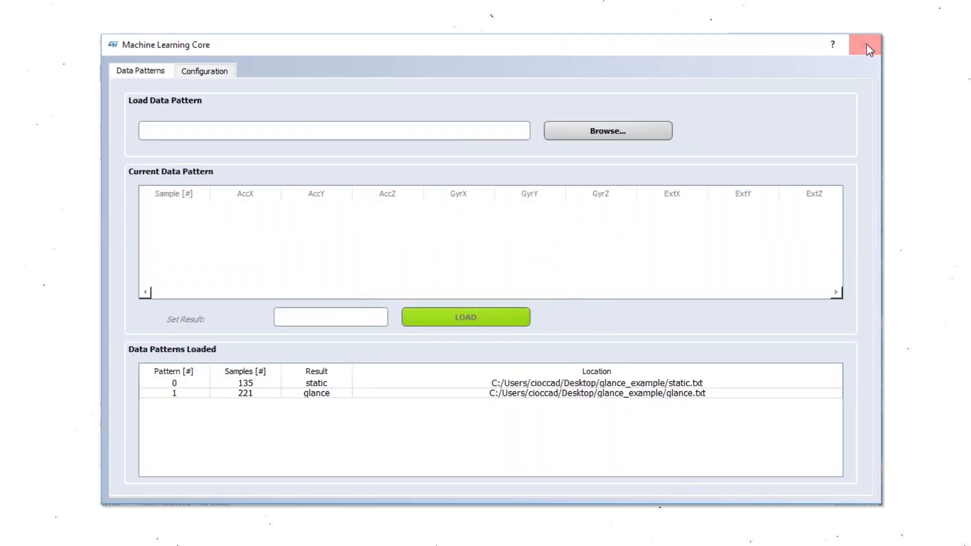
Step: Close the Machine Learning Core window and load glance.ucf from Load/Save Configuration
{"action": "left_click", "coordinate": [869, 44]}
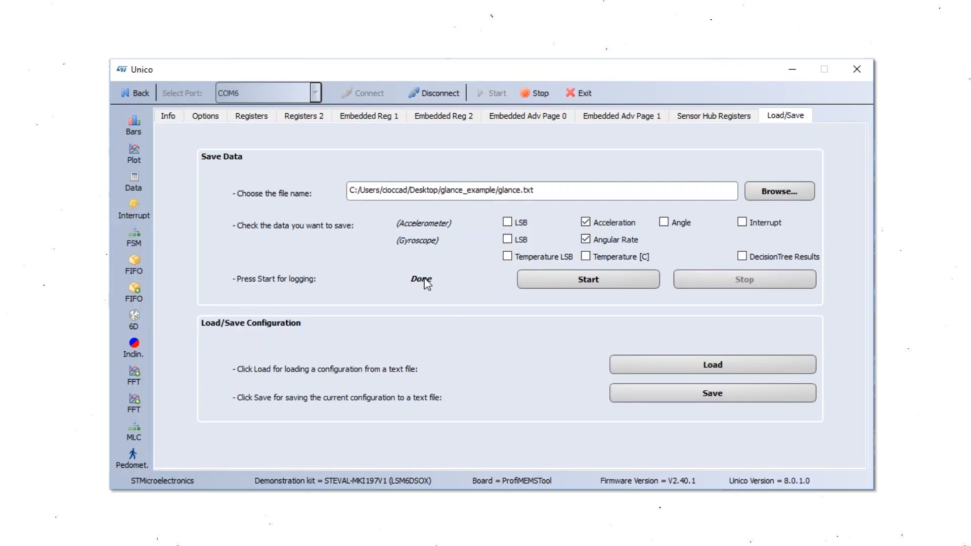
{"action": "mouse_move", "coordinate": [518, 330]}
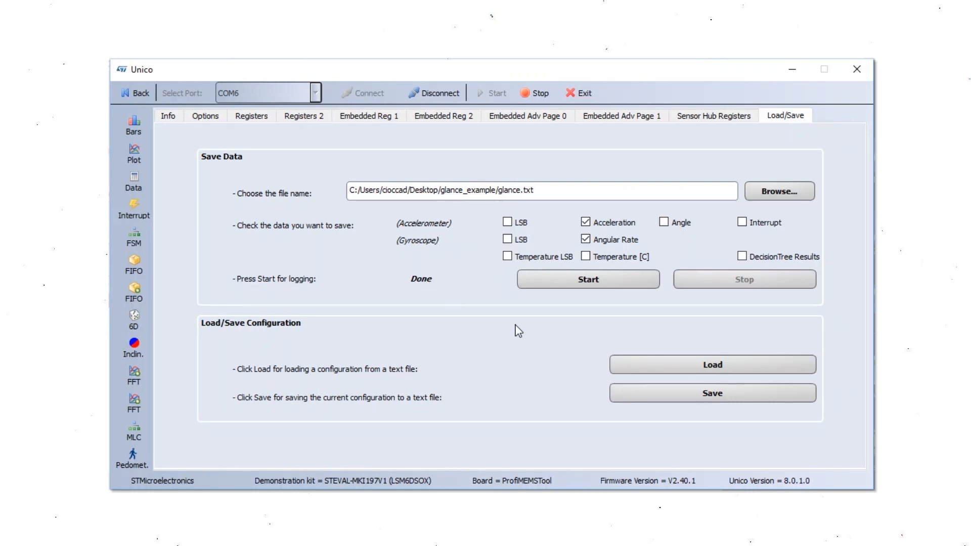
{"action": "mouse_move", "coordinate": [711, 364]}
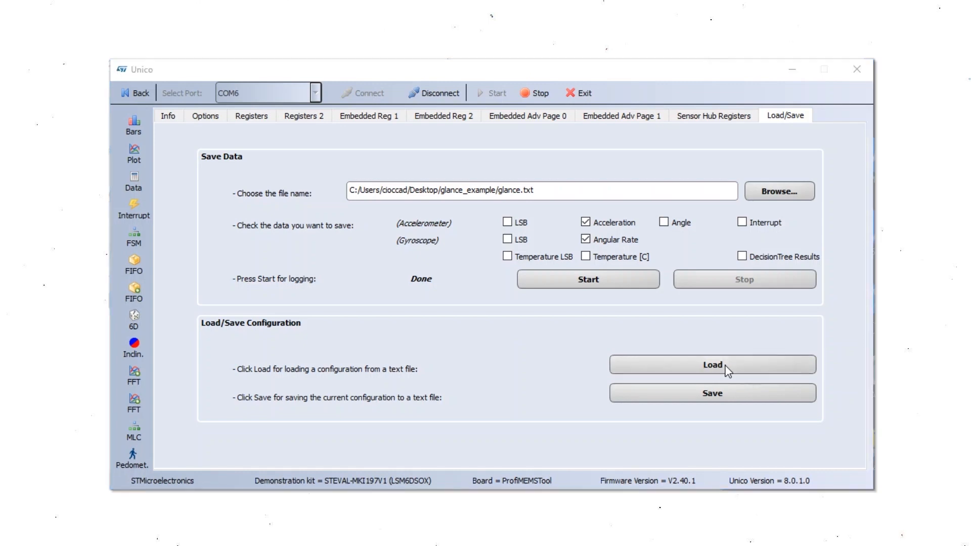
{"action": "left_click", "coordinate": [712, 364]}
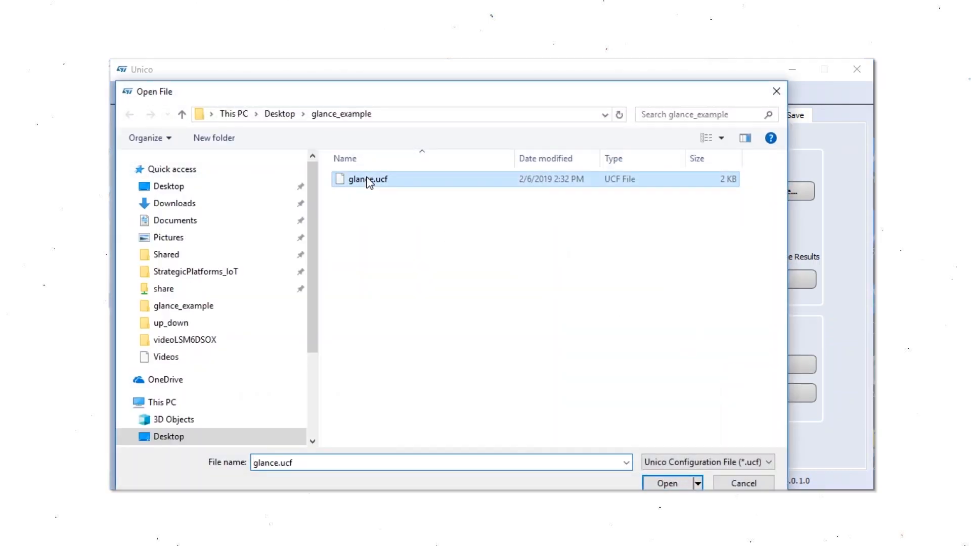
{"action": "left_click", "coordinate": [667, 483]}
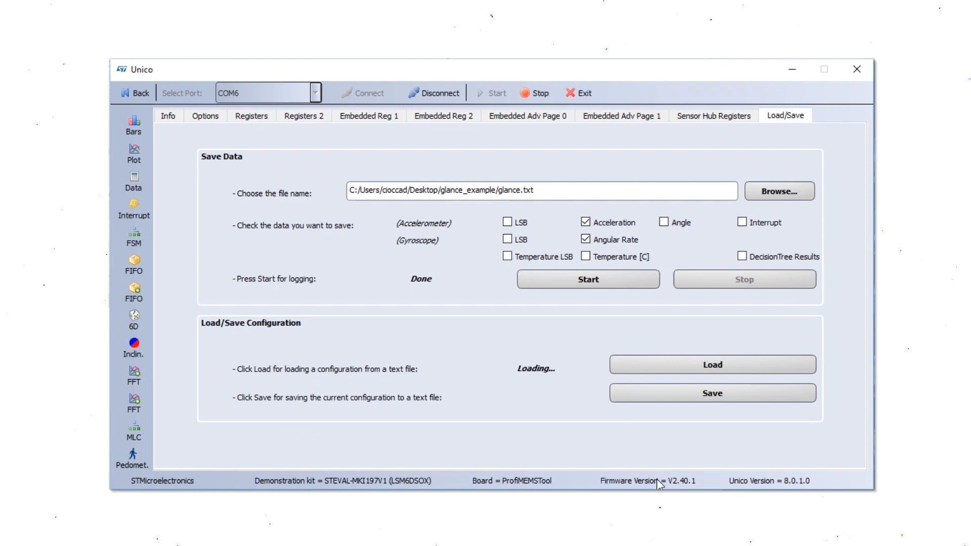
{"action": "left_click", "coordinate": [711, 364]}
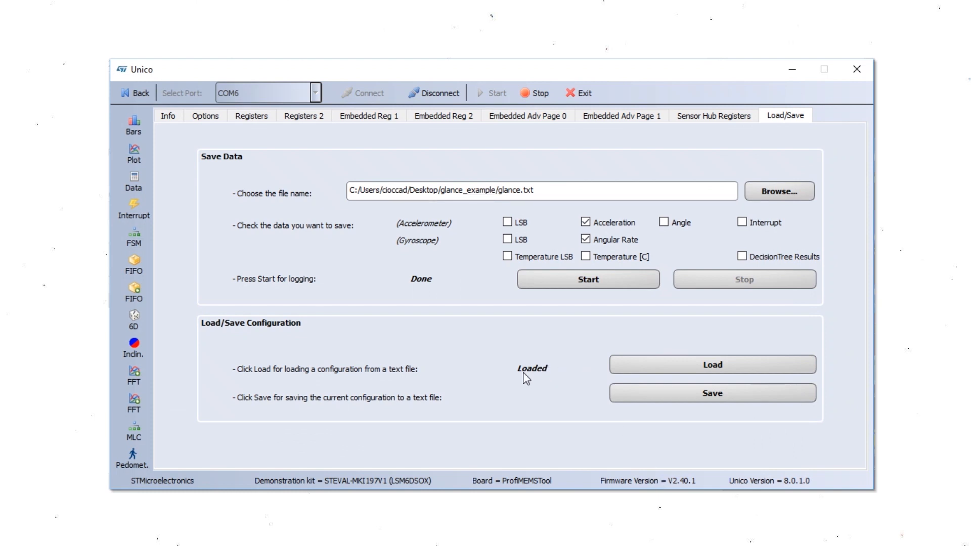
{"action": "mouse_move", "coordinate": [171, 142]}
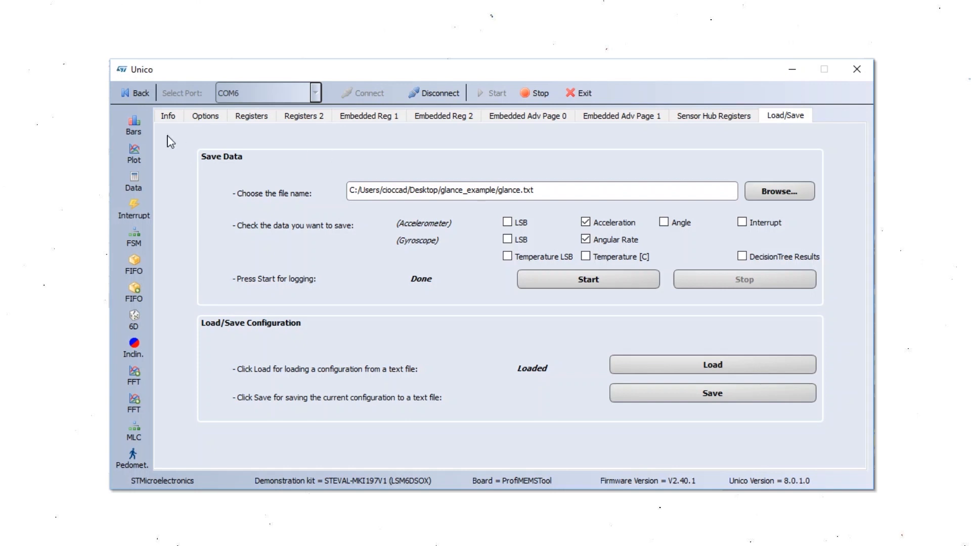
Step: Open and close the sensor Plot, then open the Data window with decision tree results
{"action": "left_click", "coordinate": [134, 153]}
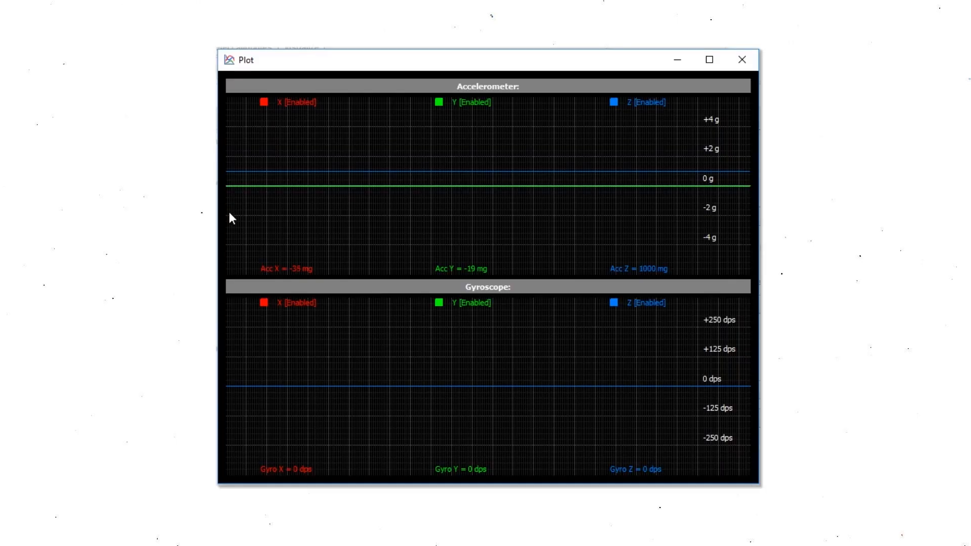
{"action": "mouse_move", "coordinate": [742, 59]}
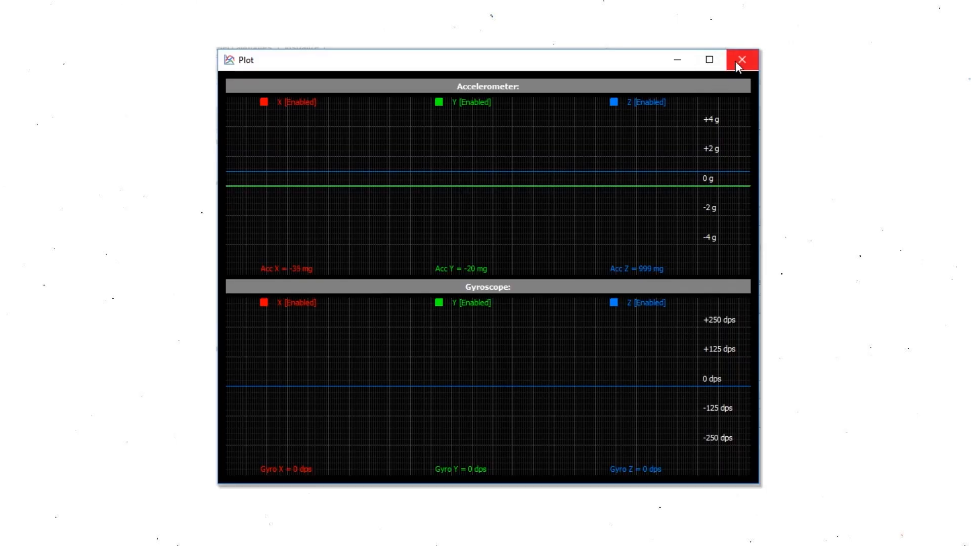
{"action": "left_click", "coordinate": [743, 60]}
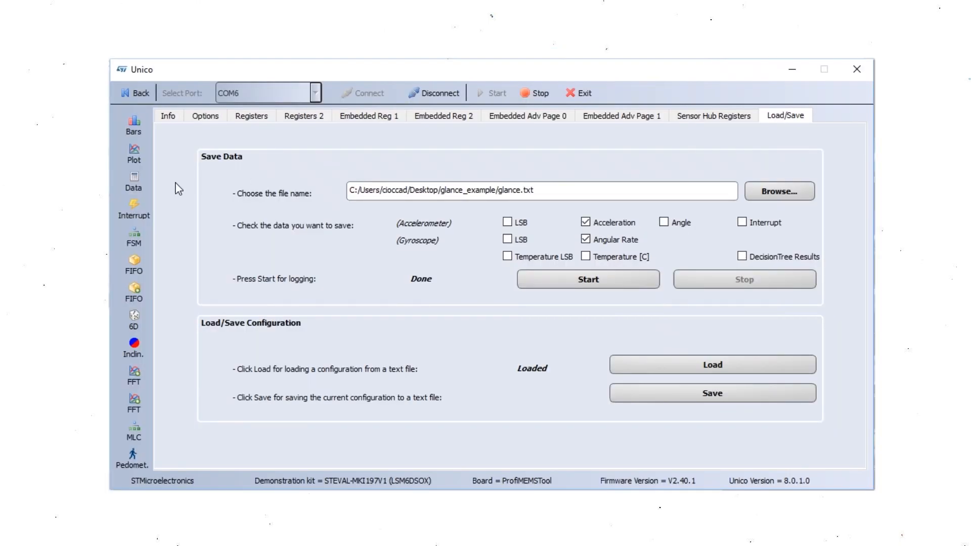
{"action": "left_click", "coordinate": [133, 180]}
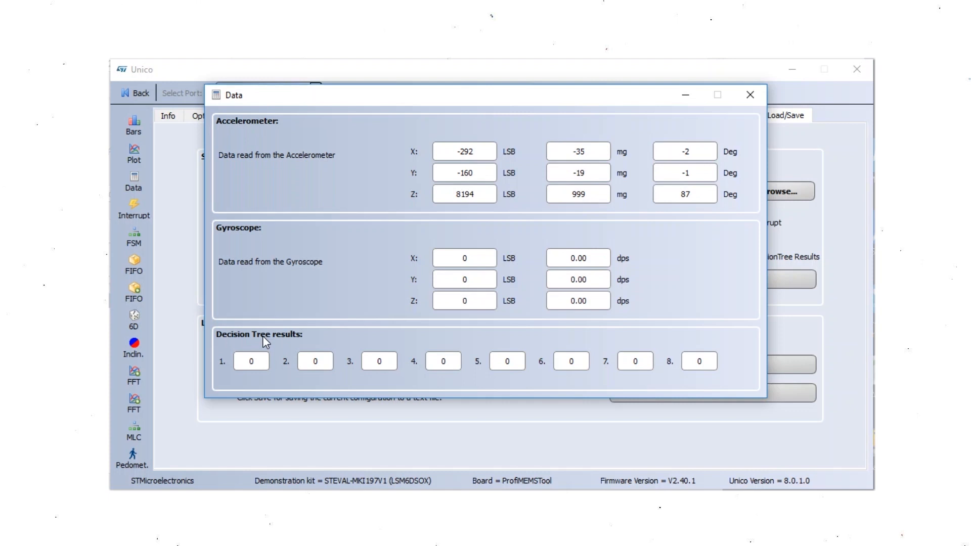
{"action": "mouse_move", "coordinate": [380, 387]}
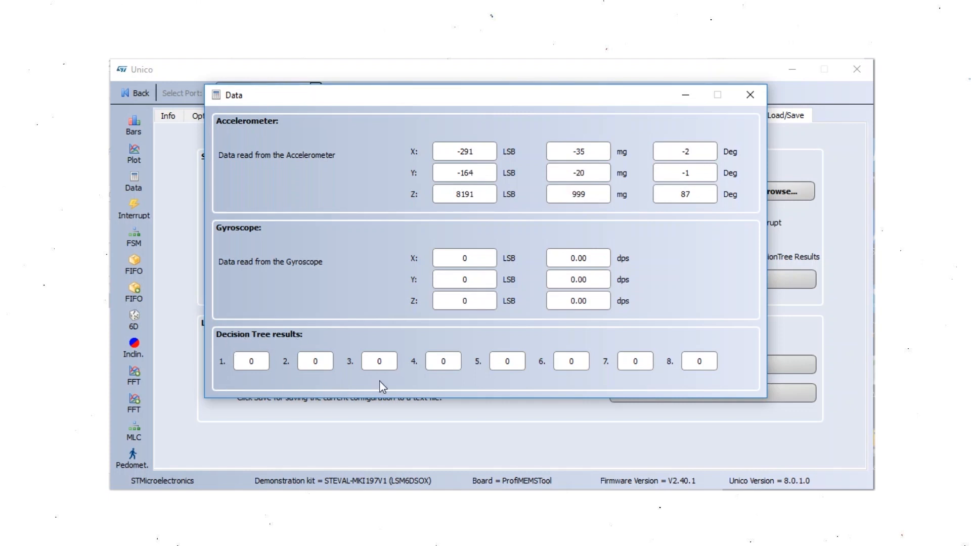